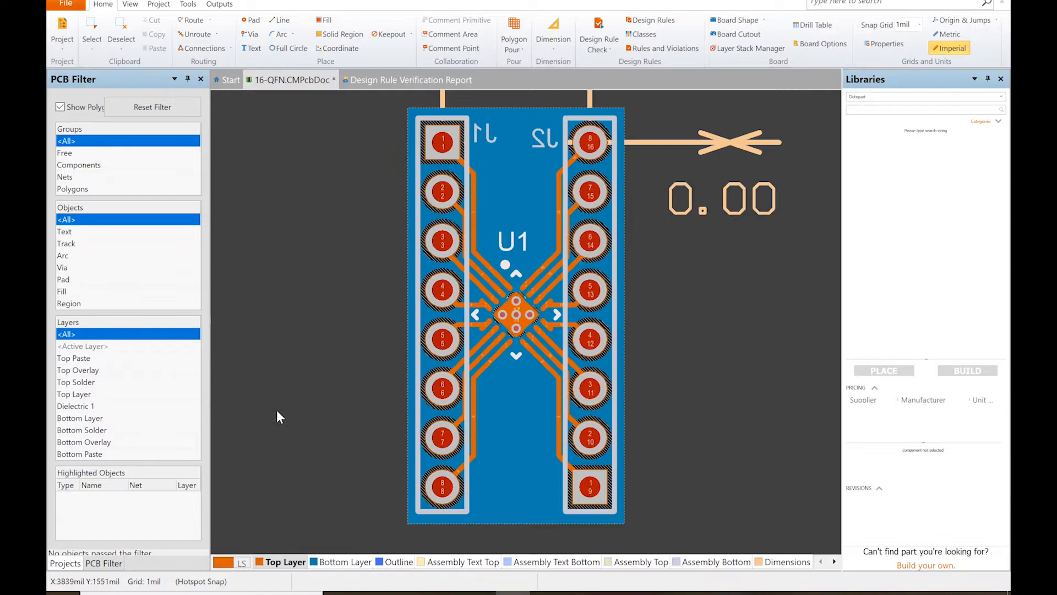
{"action": "mouse_move", "coordinate": [319, 127]}
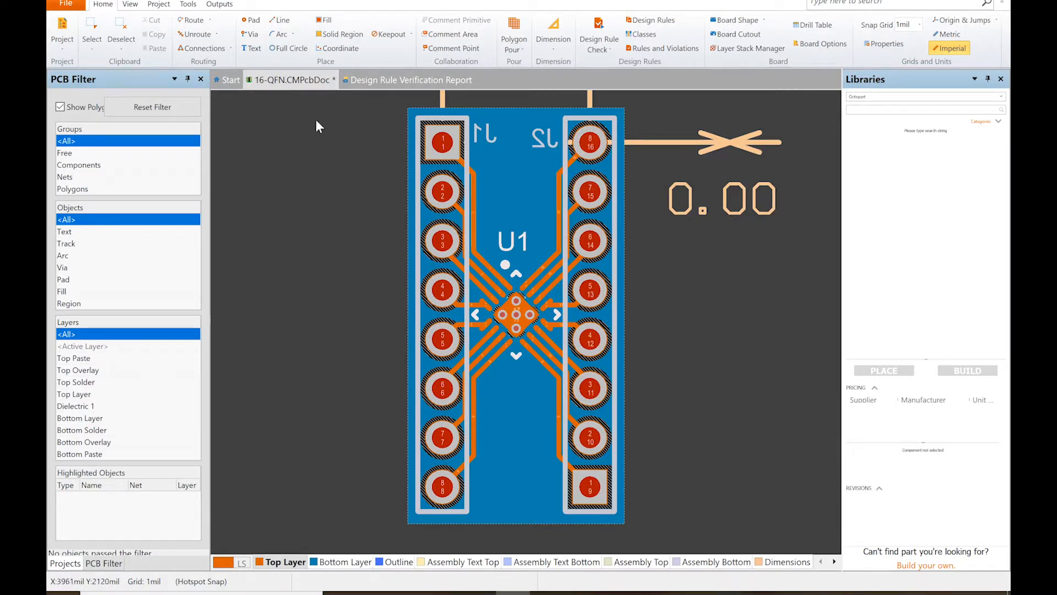
{"action": "mouse_move", "coordinate": [337, 187]}
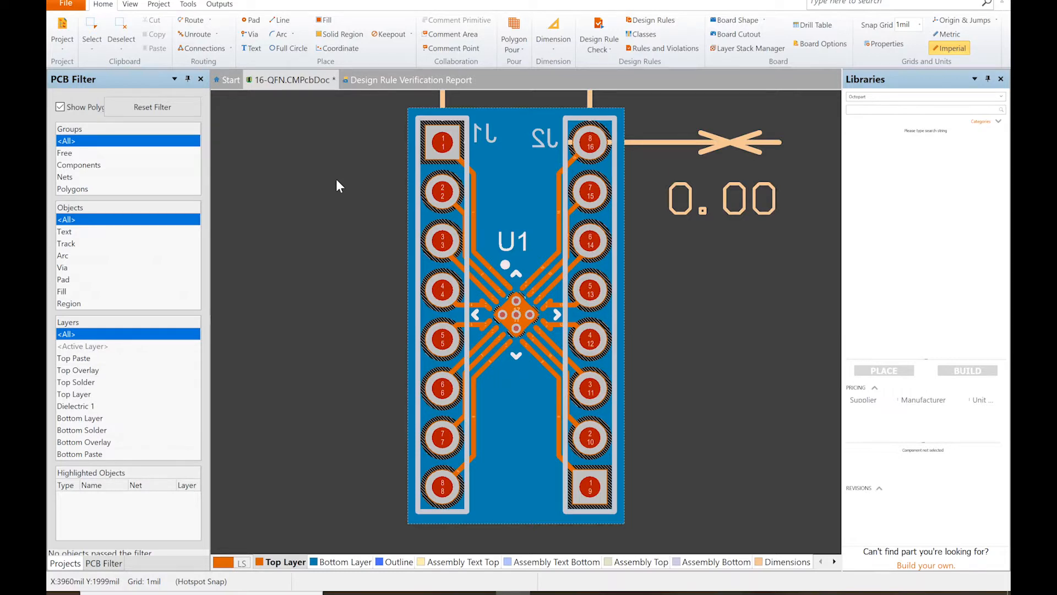
{"action": "mouse_move", "coordinate": [644, 461]}
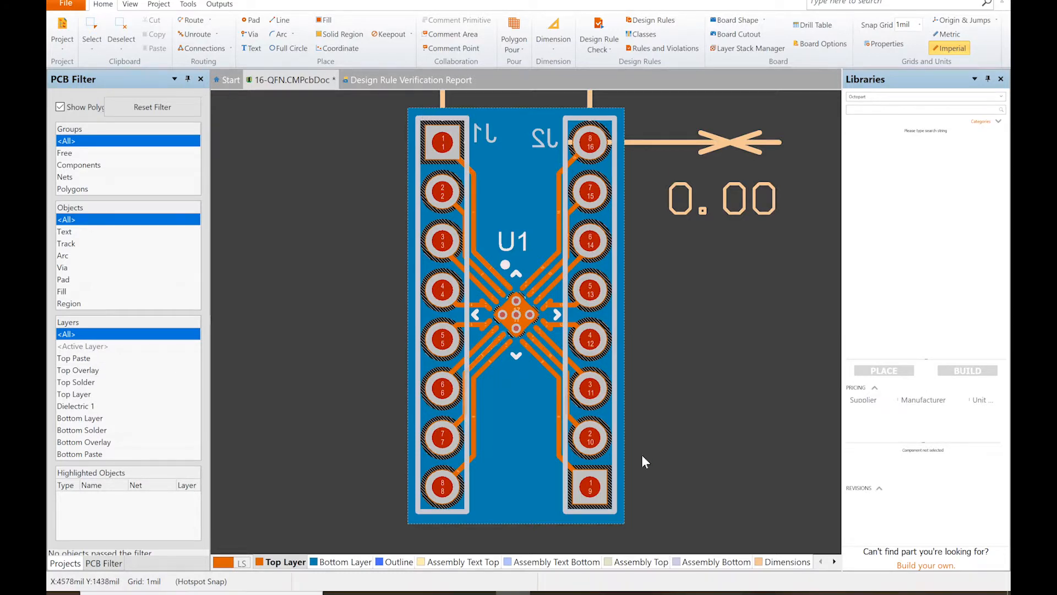
{"action": "mouse_move", "coordinate": [640, 256]}
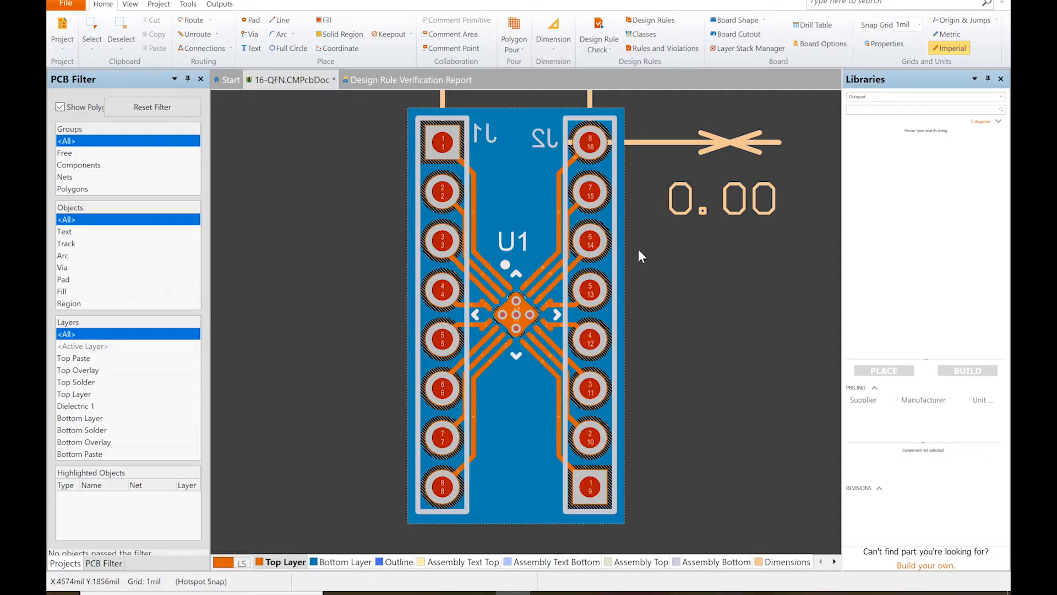
{"action": "mouse_move", "coordinate": [620, 142]}
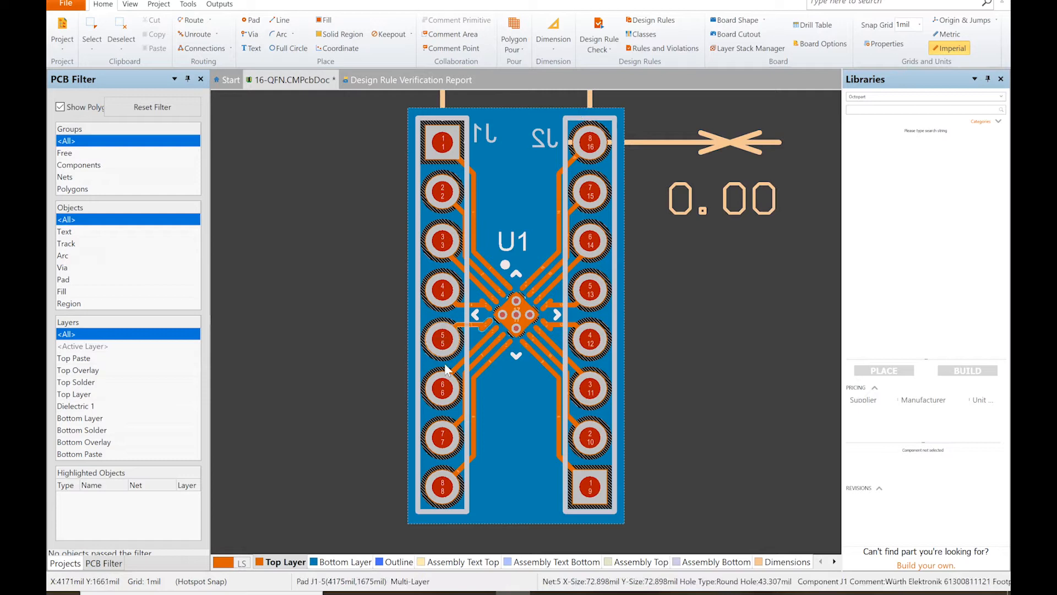
{"action": "mouse_move", "coordinate": [724, 168]}
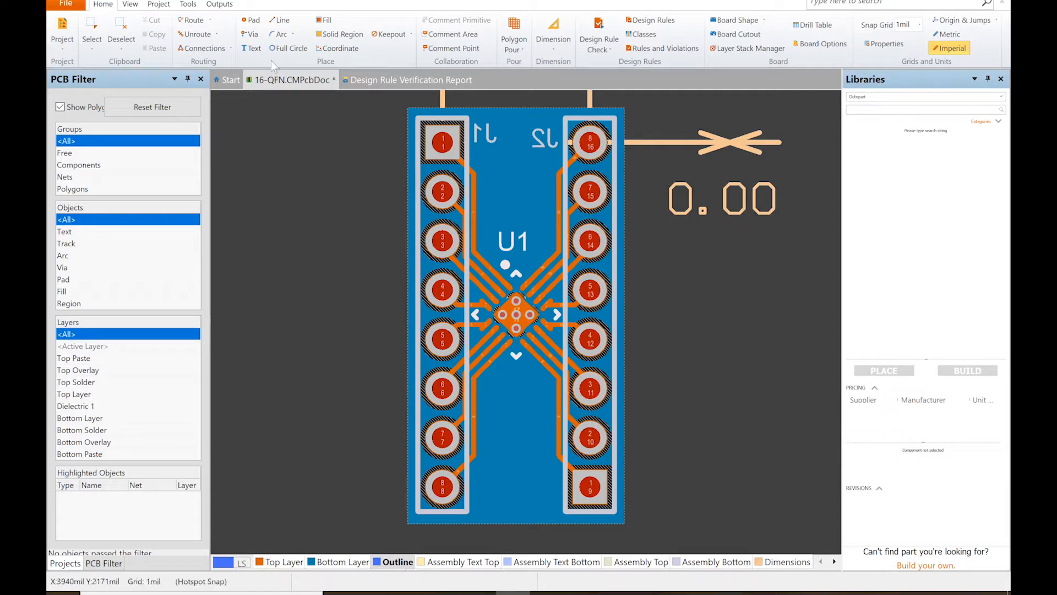
Step: Make Outline the active layer and bring up Create Primitives From Board Shape, 20mil on Outline
{"action": "left_click", "coordinate": [281, 20]}
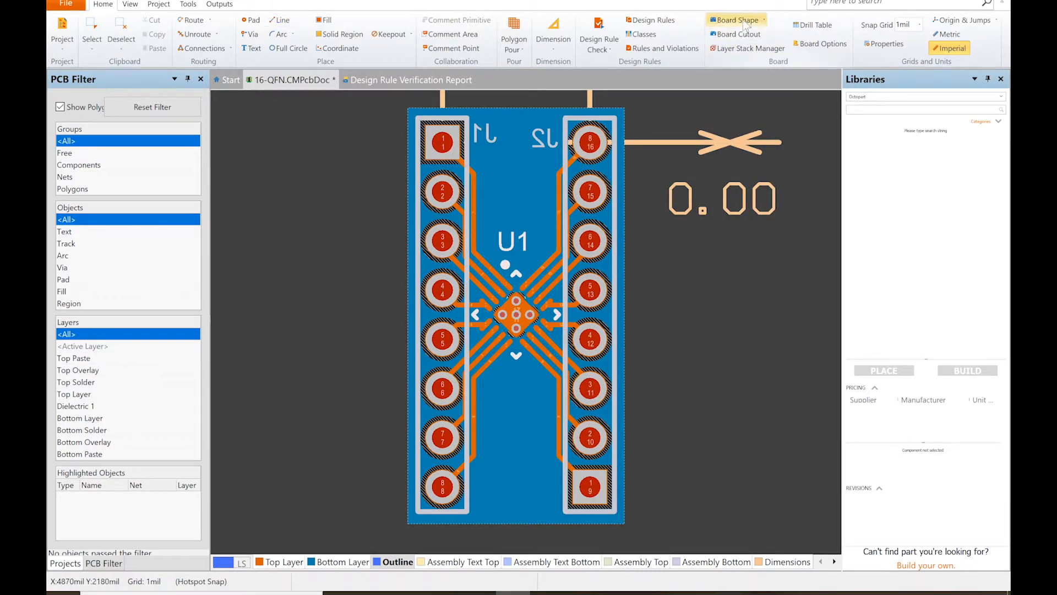
{"action": "left_click", "coordinate": [735, 19]}
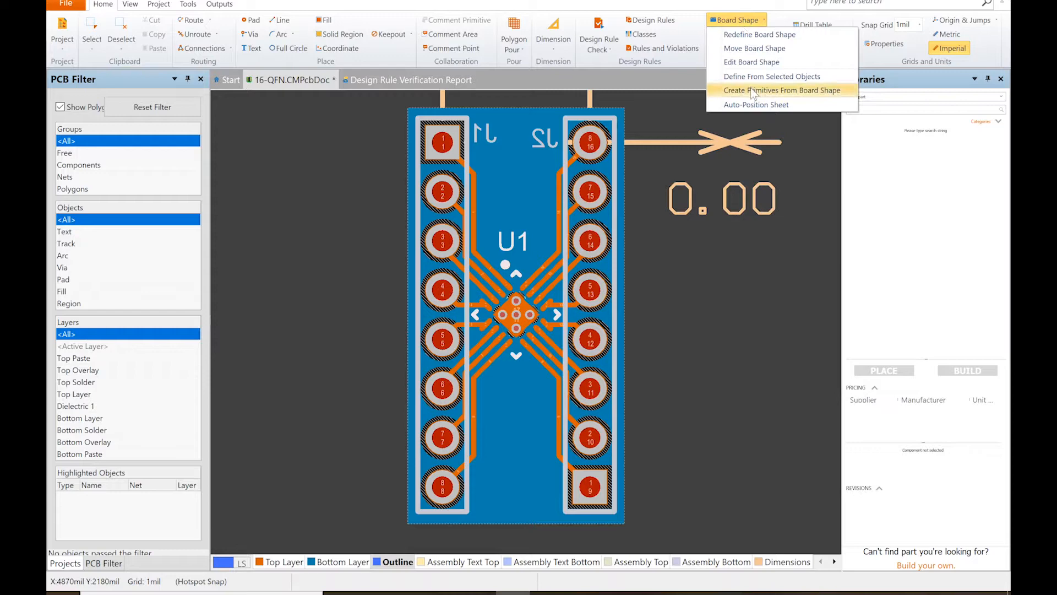
{"action": "left_click", "coordinate": [782, 89]}
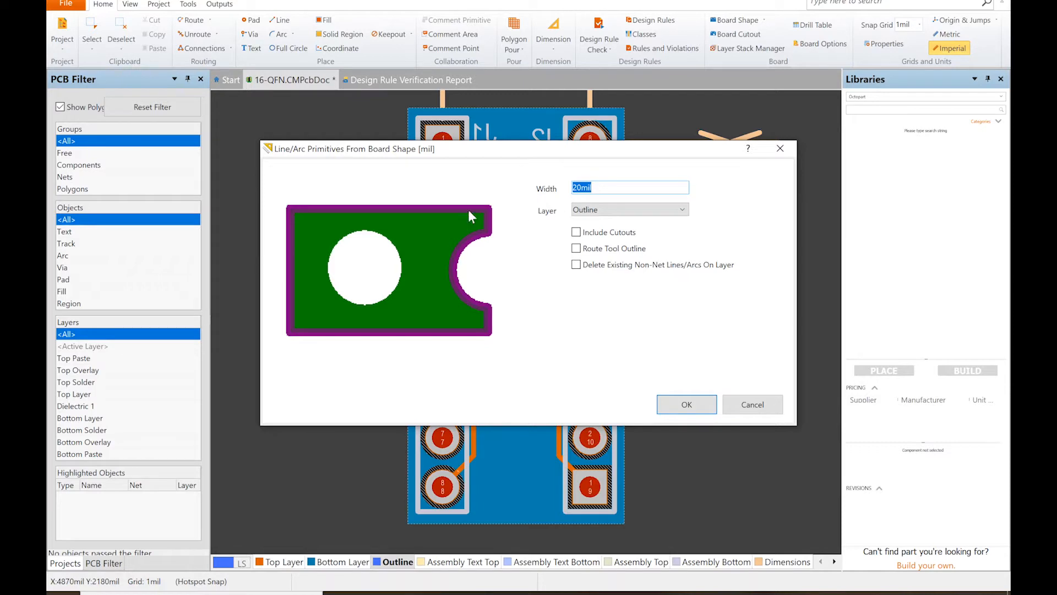
{"action": "mouse_move", "coordinate": [498, 221]}
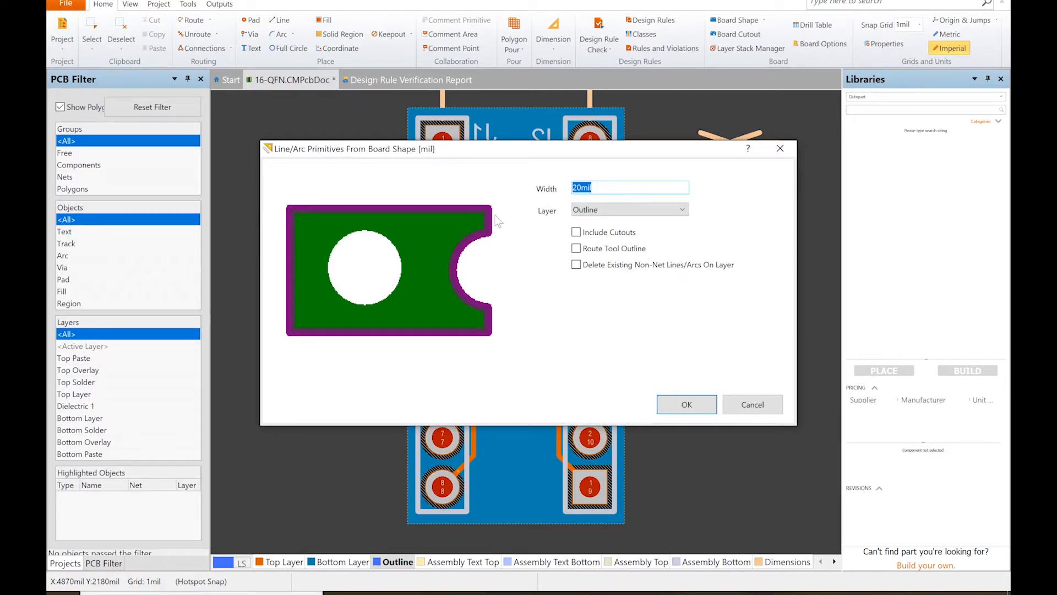
{"action": "mouse_move", "coordinate": [451, 283]}
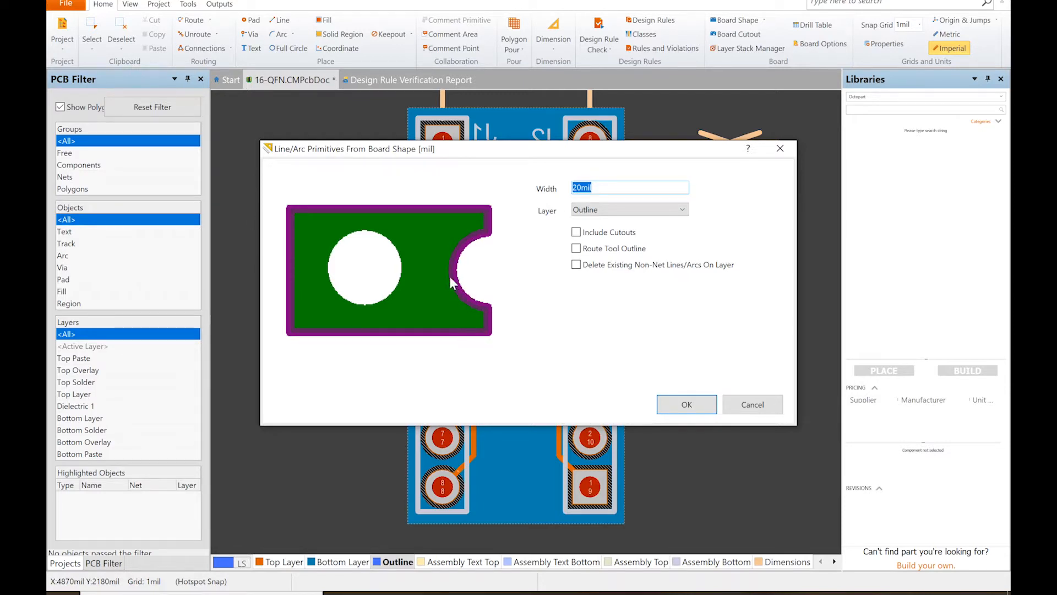
{"action": "mouse_move", "coordinate": [678, 375]}
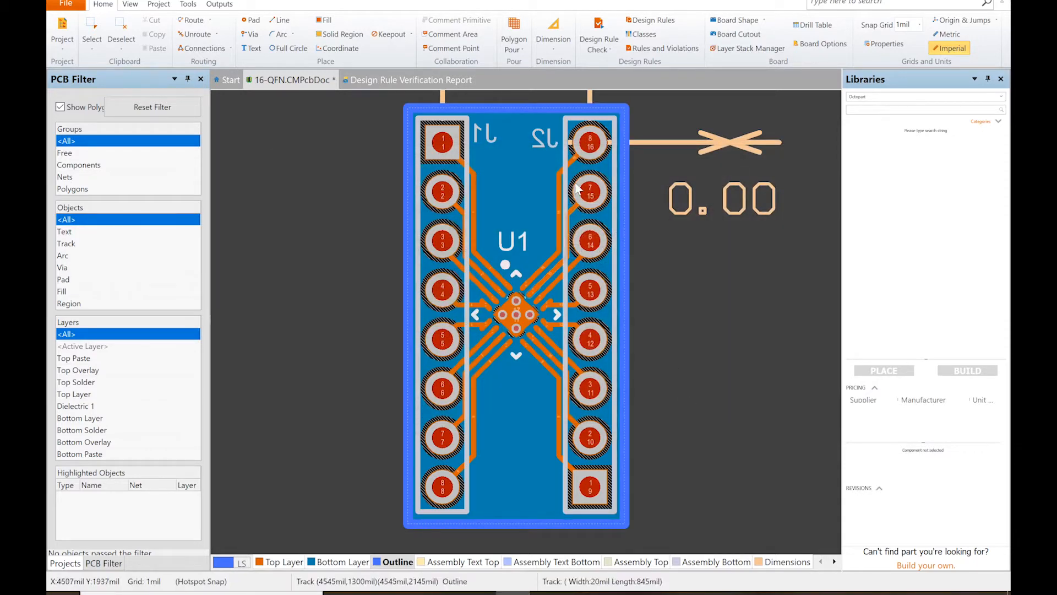
{"action": "mouse_move", "coordinate": [499, 476]}
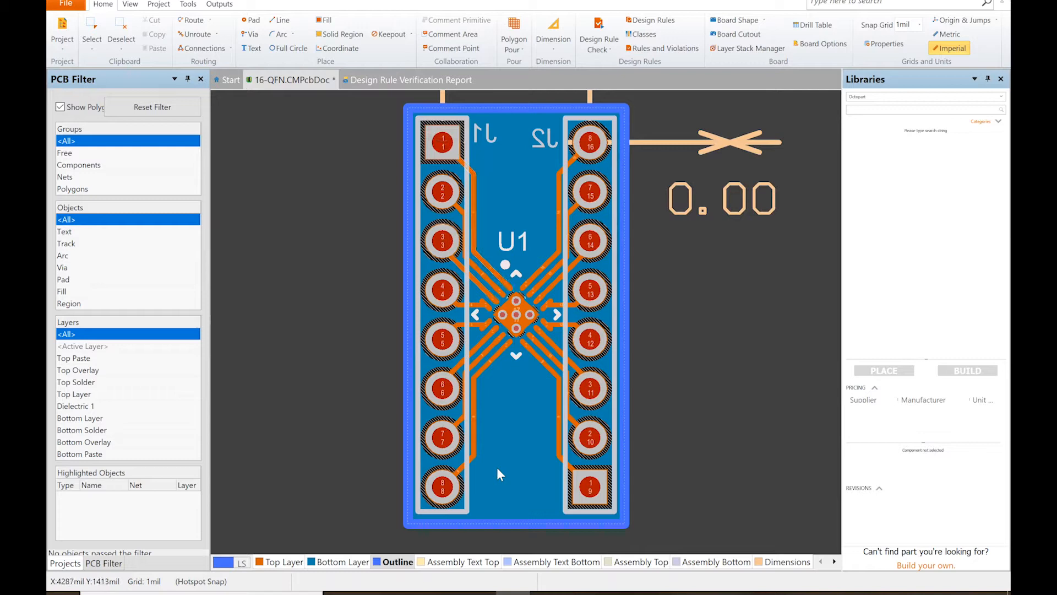
{"action": "mouse_move", "coordinate": [651, 139]}
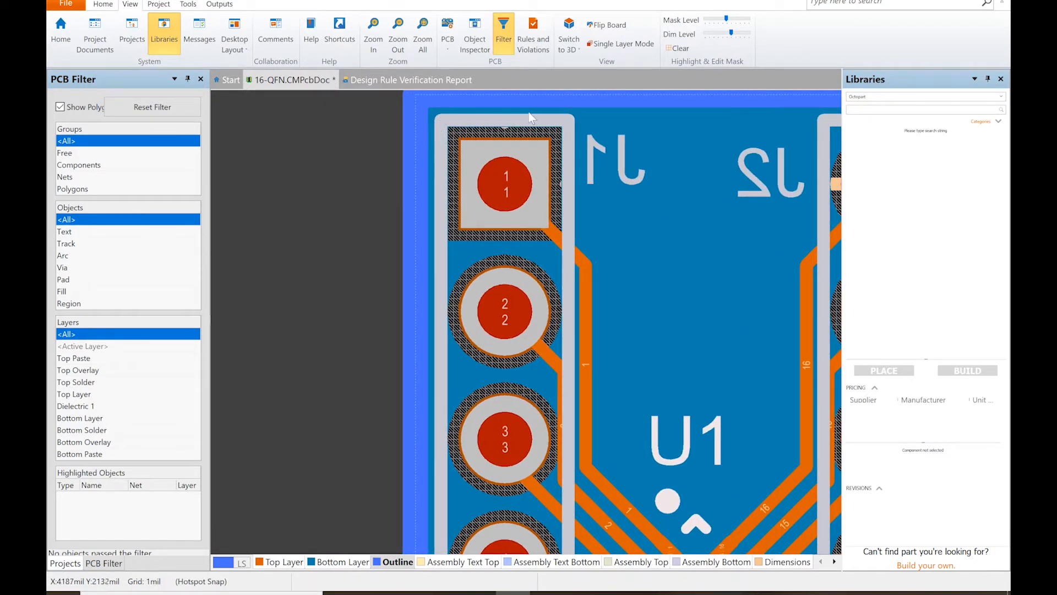
{"action": "mouse_move", "coordinate": [442, 196]}
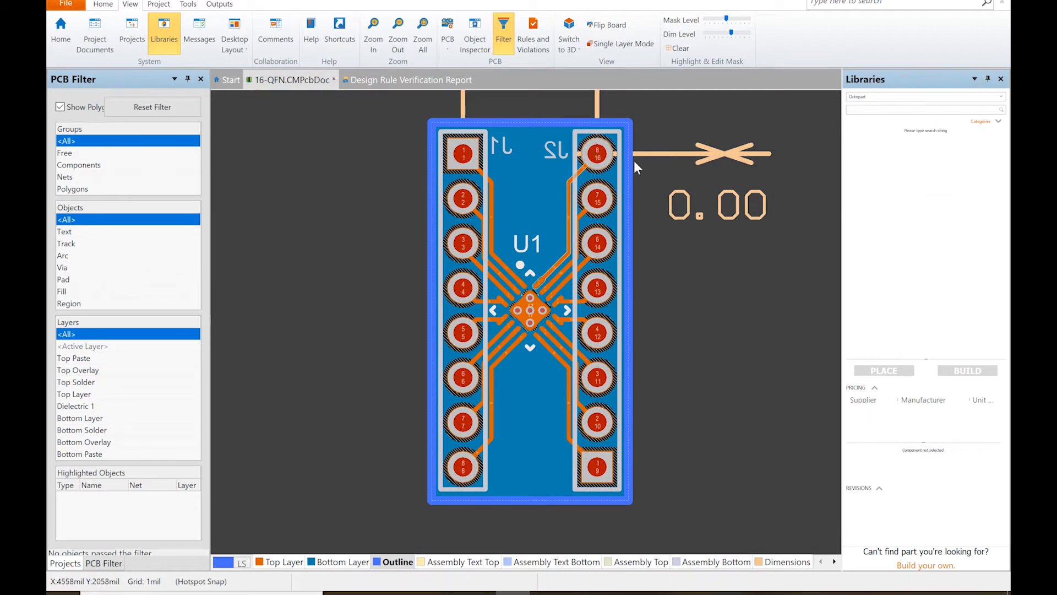
{"action": "mouse_move", "coordinate": [635, 172]}
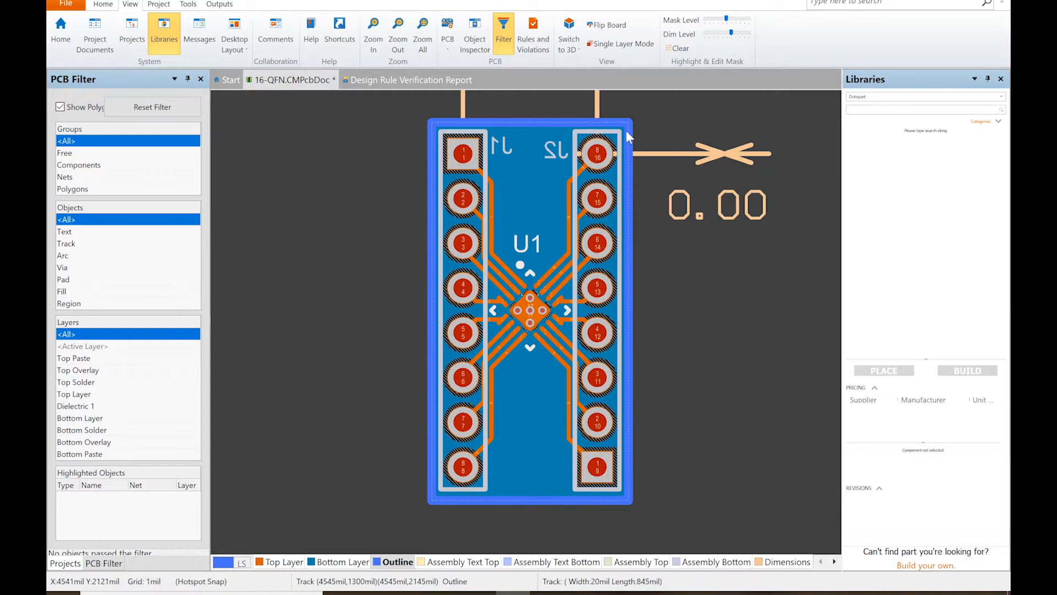
{"action": "mouse_move", "coordinate": [694, 142]}
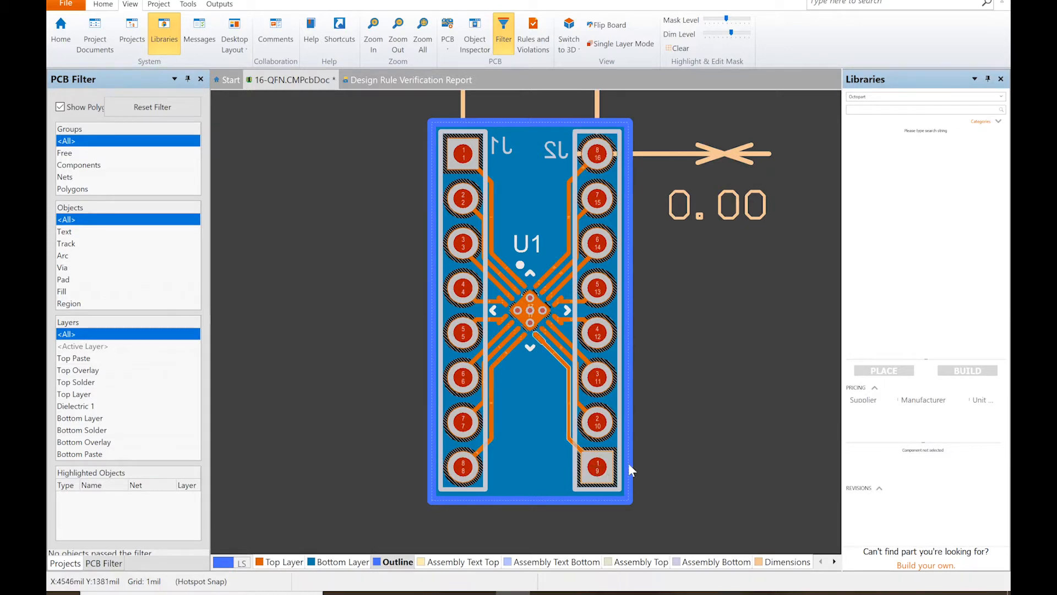
{"action": "mouse_move", "coordinate": [619, 299]}
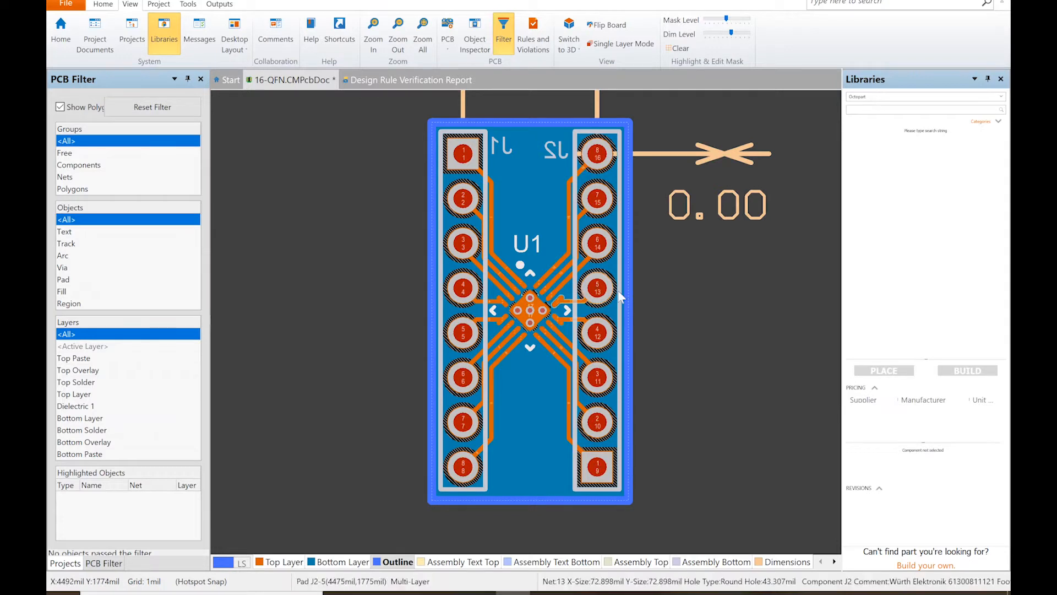
Step: Scroll the layer tabs to reveal the overlay layers after generating the 20mil outline tracks
{"action": "left_click", "coordinate": [834, 562]}
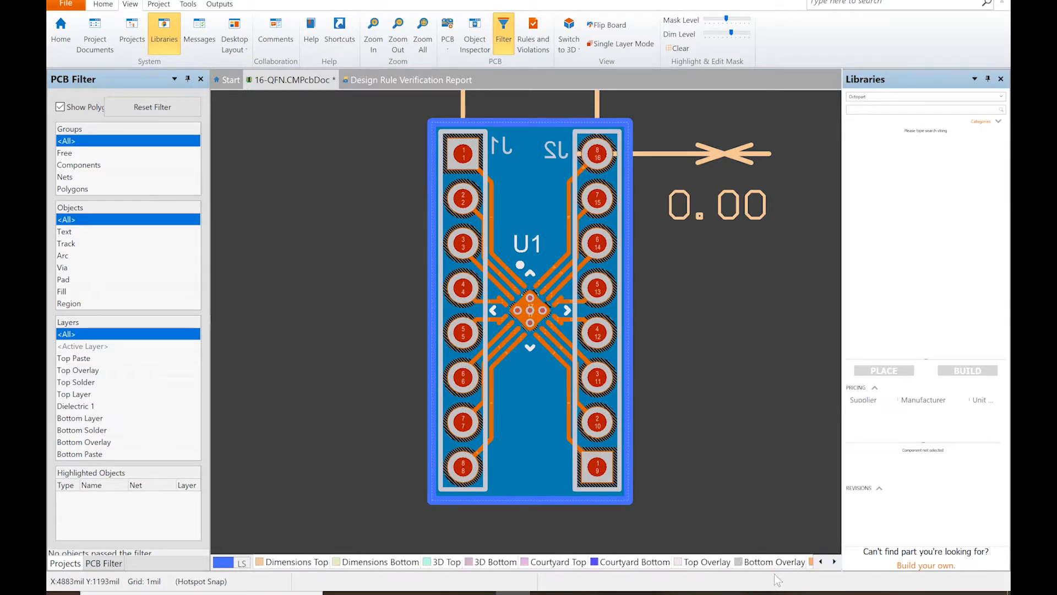
Step: Switch to Top Overlay and drop placeholder Text labels left of the board
{"action": "left_click", "coordinate": [707, 561]}
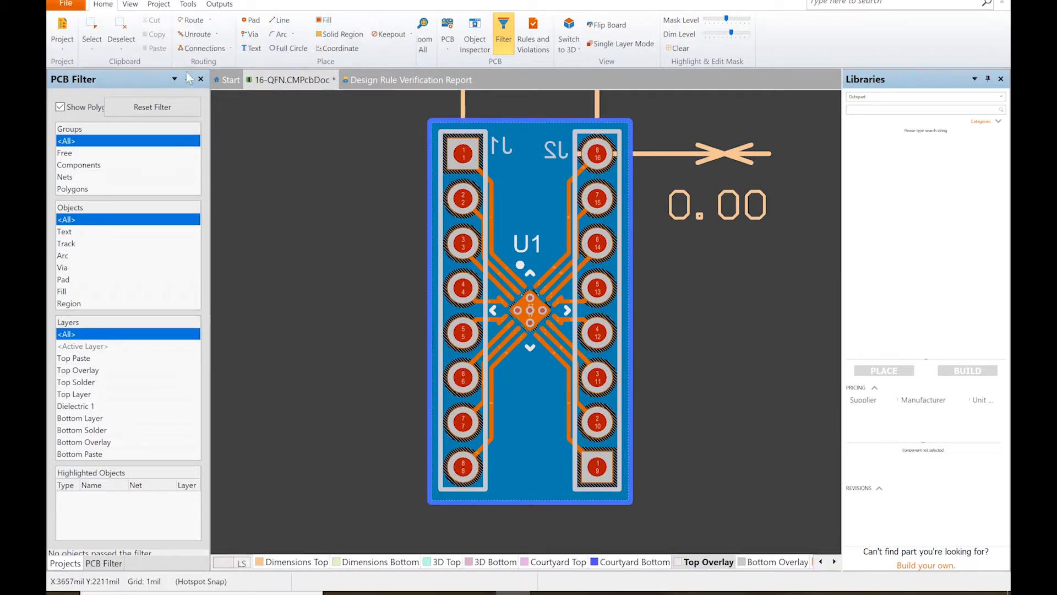
{"action": "left_click", "coordinate": [251, 47]}
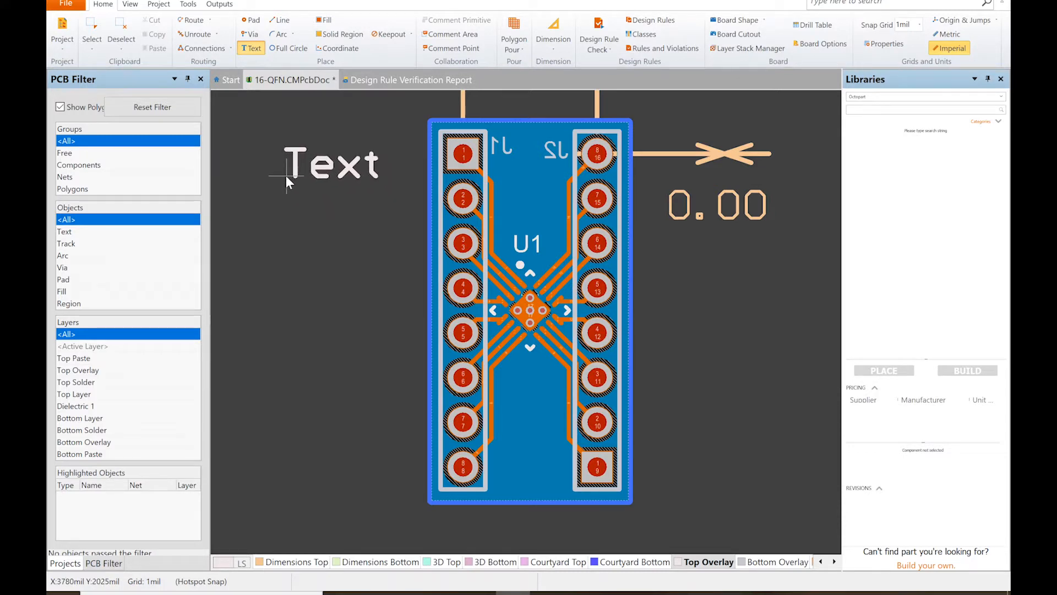
{"action": "left_click", "coordinate": [286, 226]}
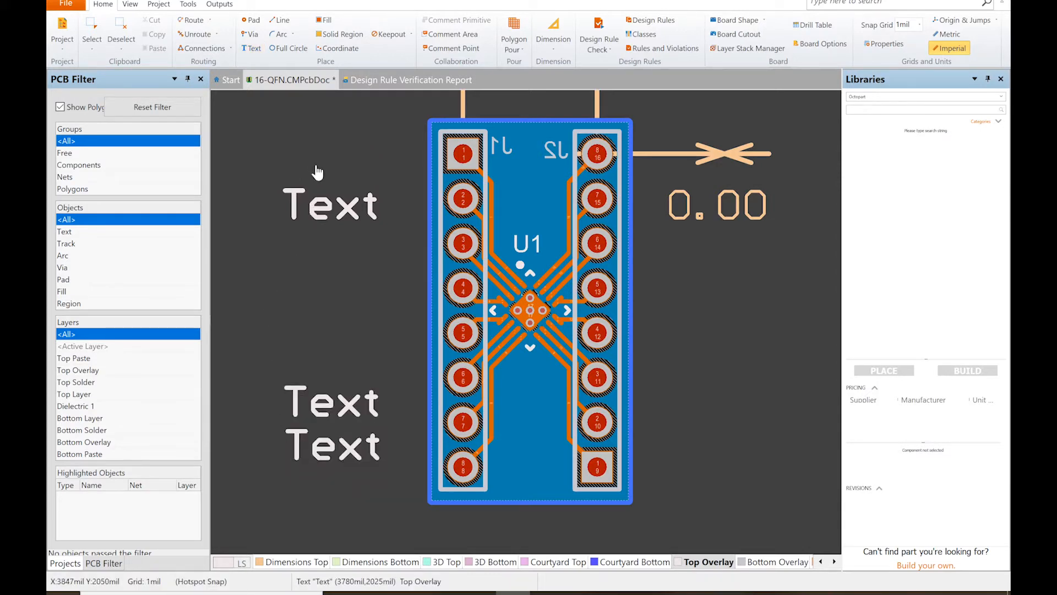
Step: Change the upper placeholder to read '16-QFN to DIP' in a TrueType font
{"action": "double_click", "coordinate": [329, 203]}
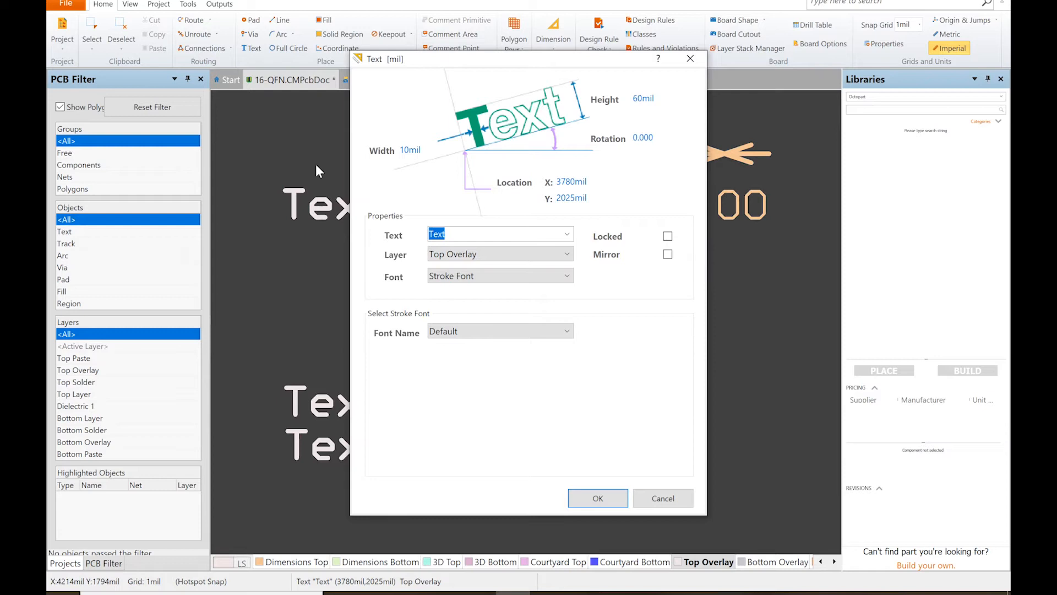
{"action": "type", "text": "16-QFN"}
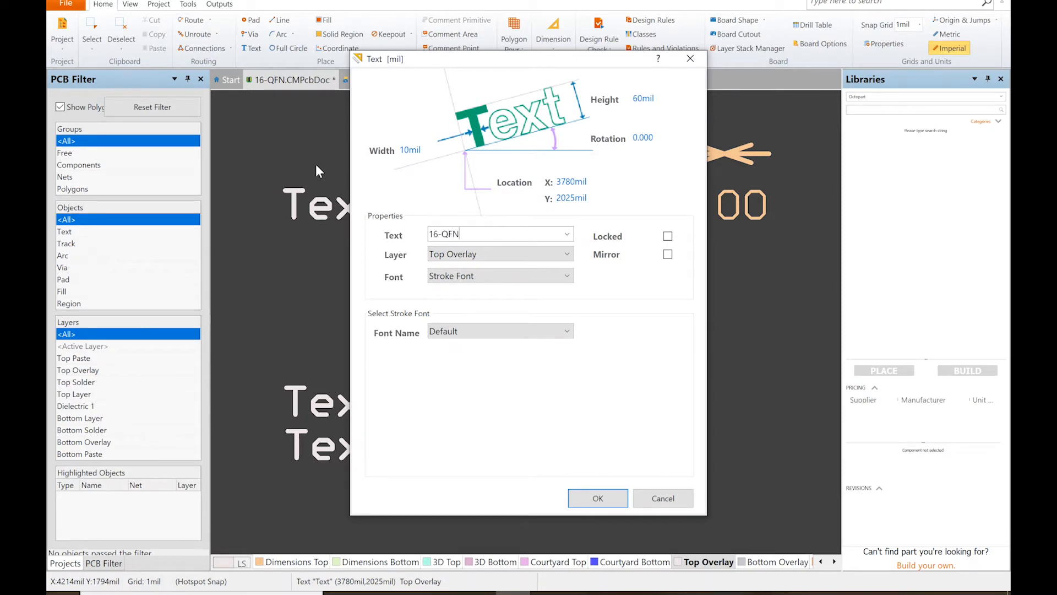
{"action": "type", "text": "to DIP"}
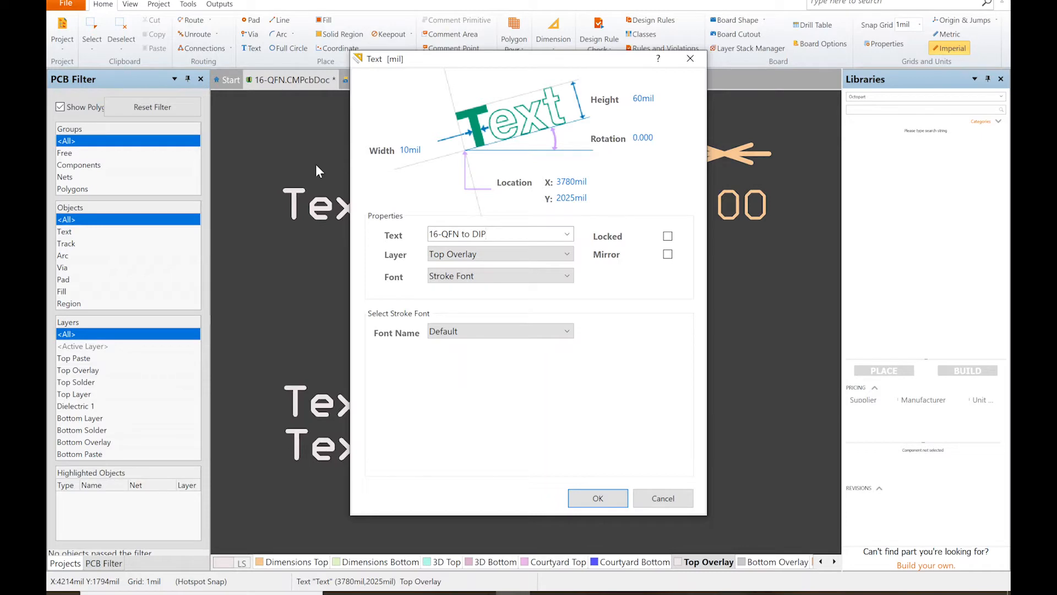
{"action": "left_click", "coordinate": [500, 275]}
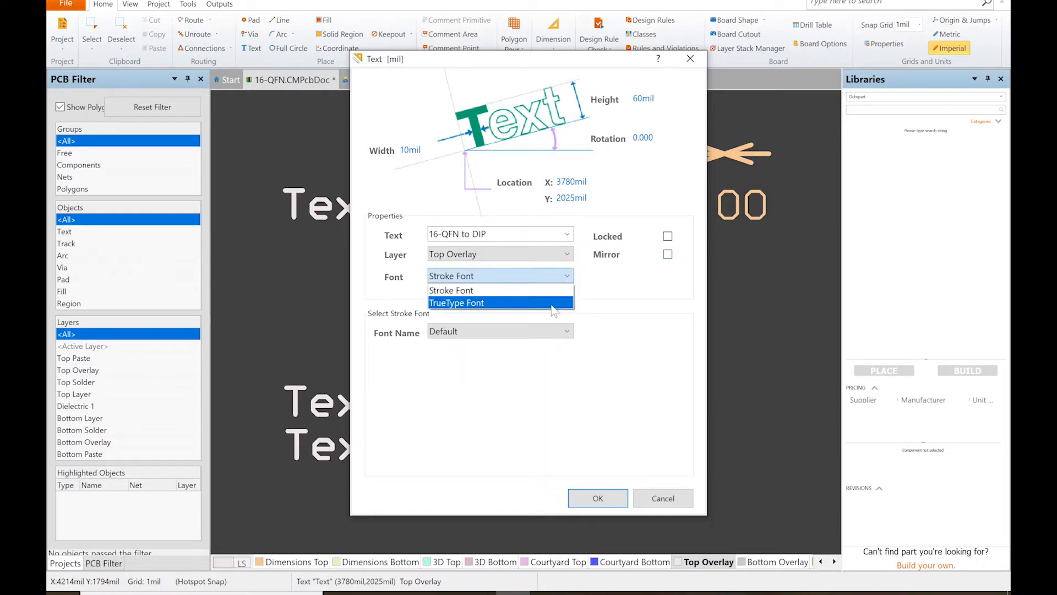
{"action": "left_click", "coordinate": [456, 302]}
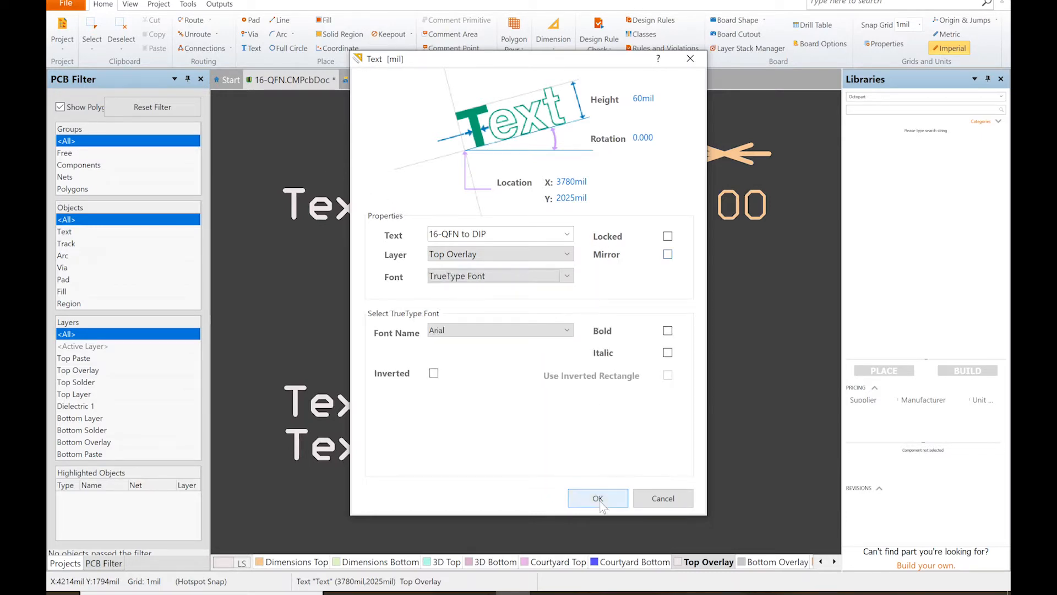
{"action": "left_click", "coordinate": [596, 497]}
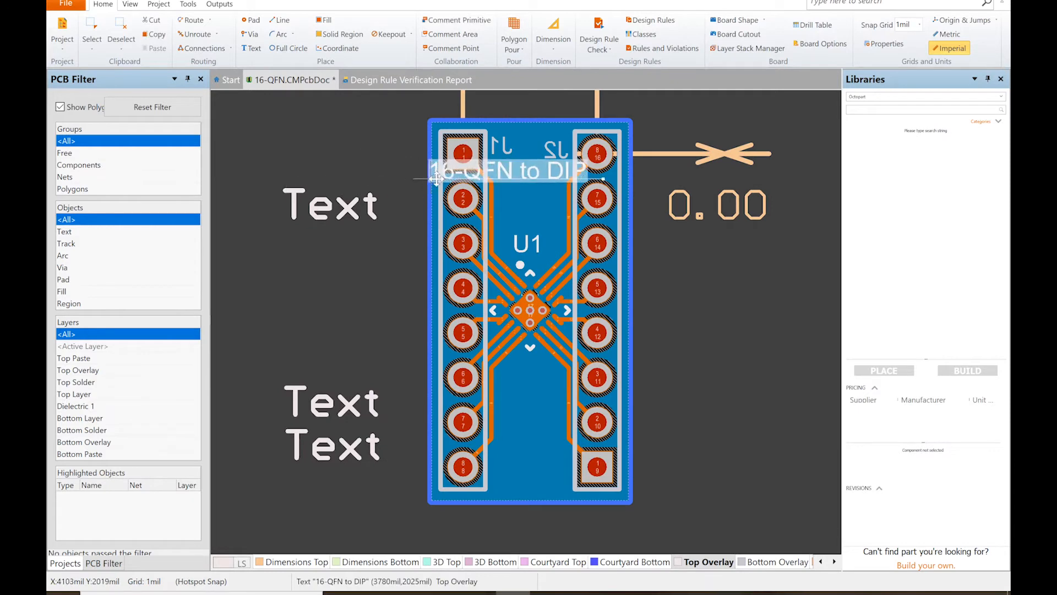
Step: Reposition the 16-QFN to DIP label and rotate it 90 degrees to sit vertically
{"action": "left_click_drag", "start_coordinate": [512, 168], "coordinate": [330, 147]}
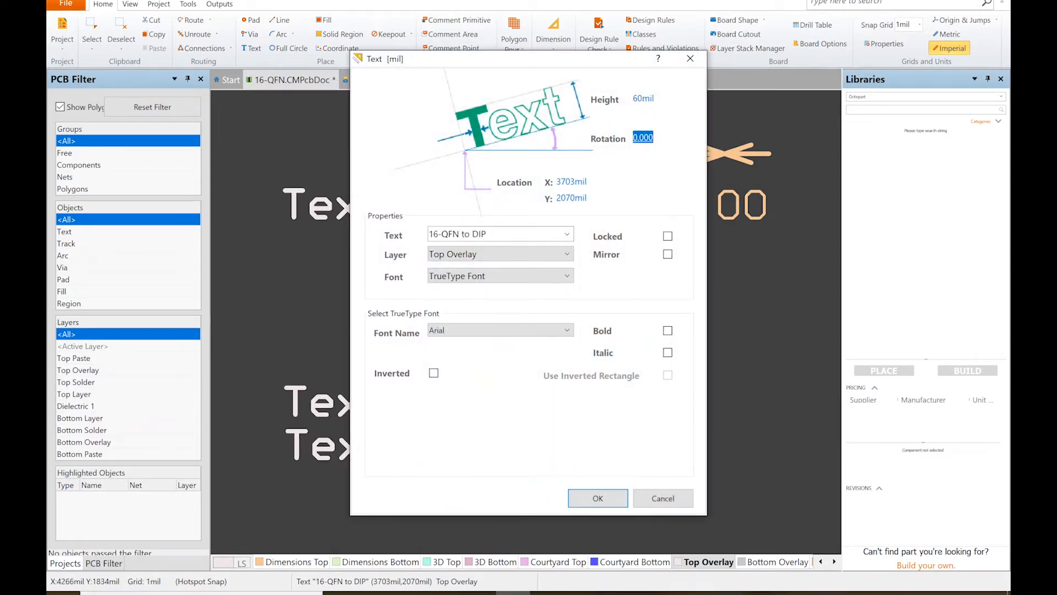
{"action": "left_click", "coordinate": [595, 497]}
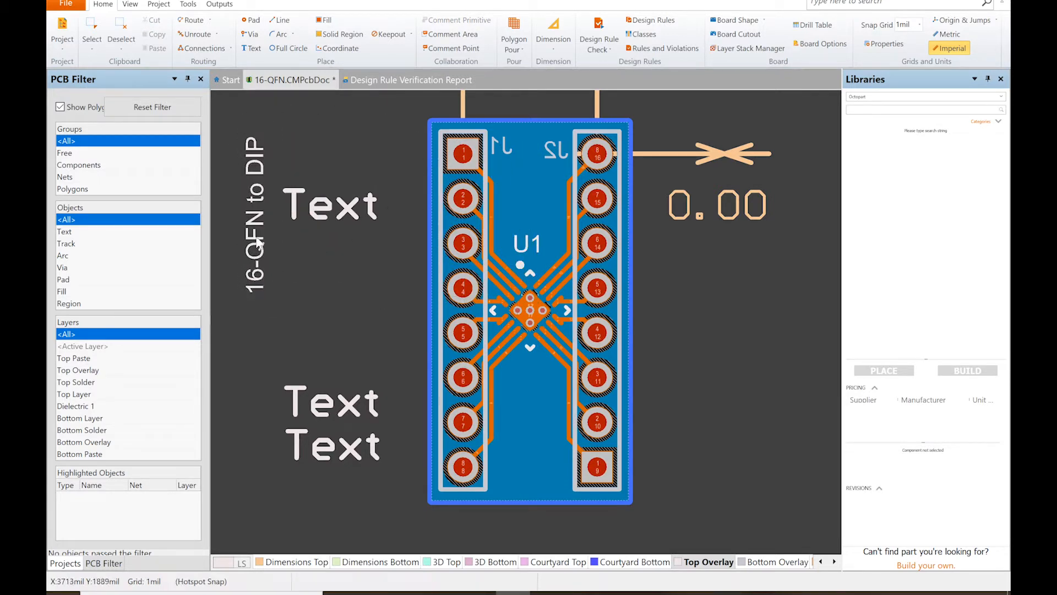
Step: Set the vertical label back to 0 rotation and shorten its text to '16-QFN'
{"action": "double_click", "coordinate": [254, 213]}
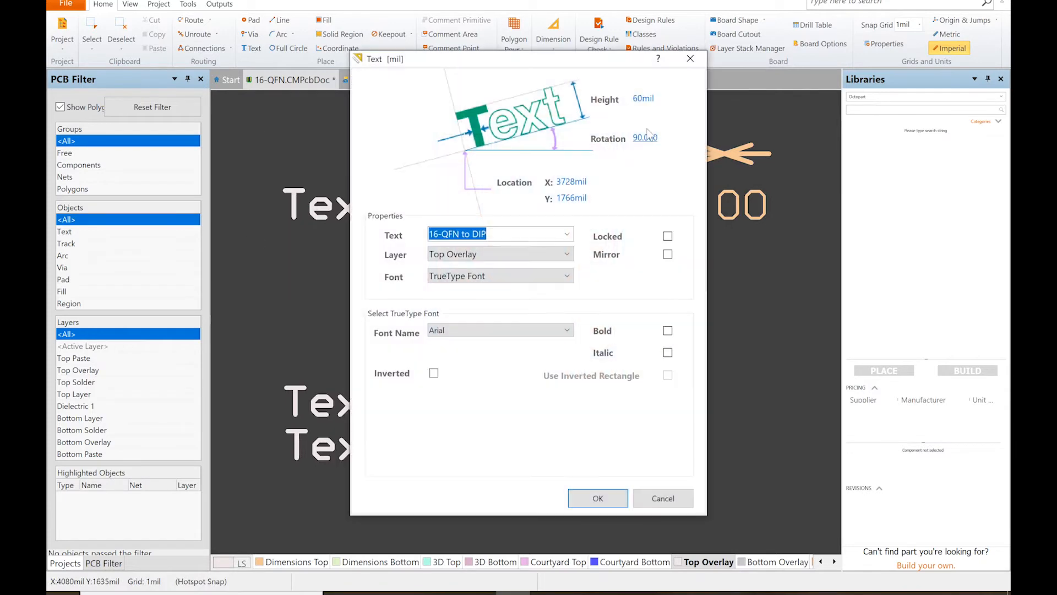
{"action": "type", "text": "0"}
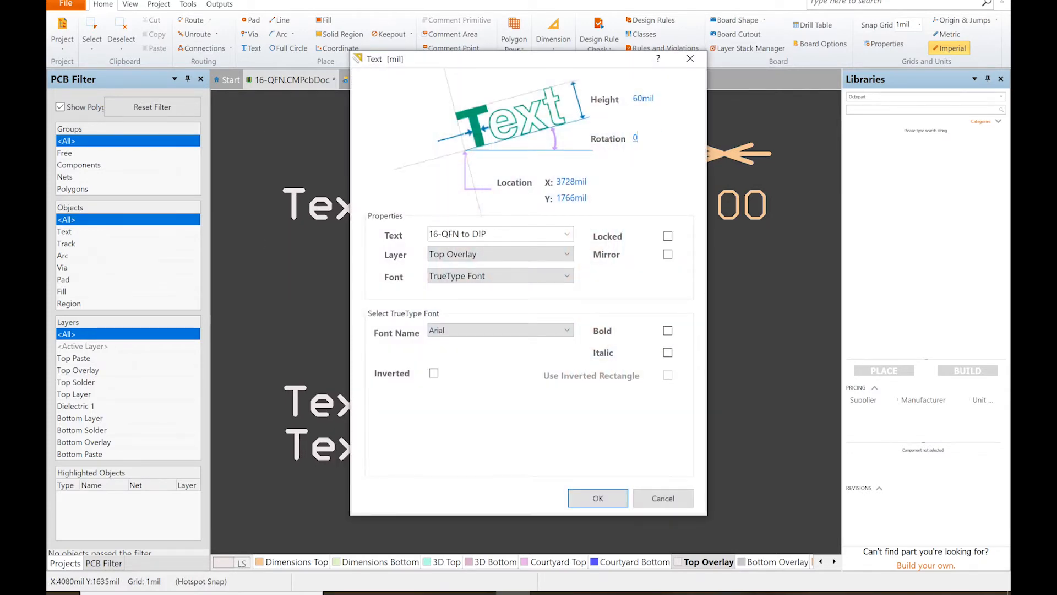
{"action": "triple_click", "coordinate": [499, 233]}
{"action": "type", "text": "16-QFN"}
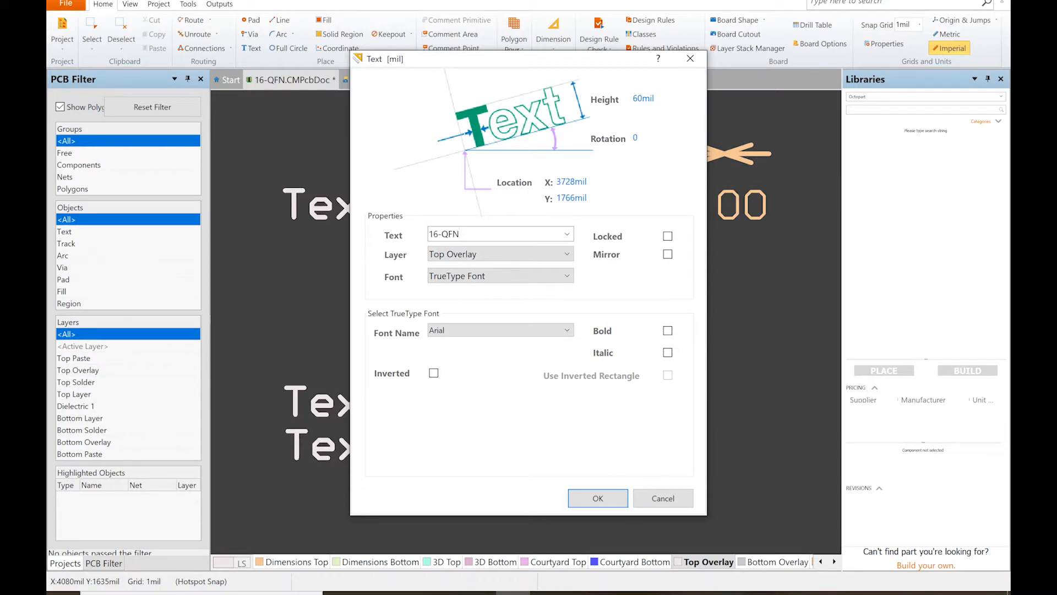
{"action": "left_click", "coordinate": [596, 498]}
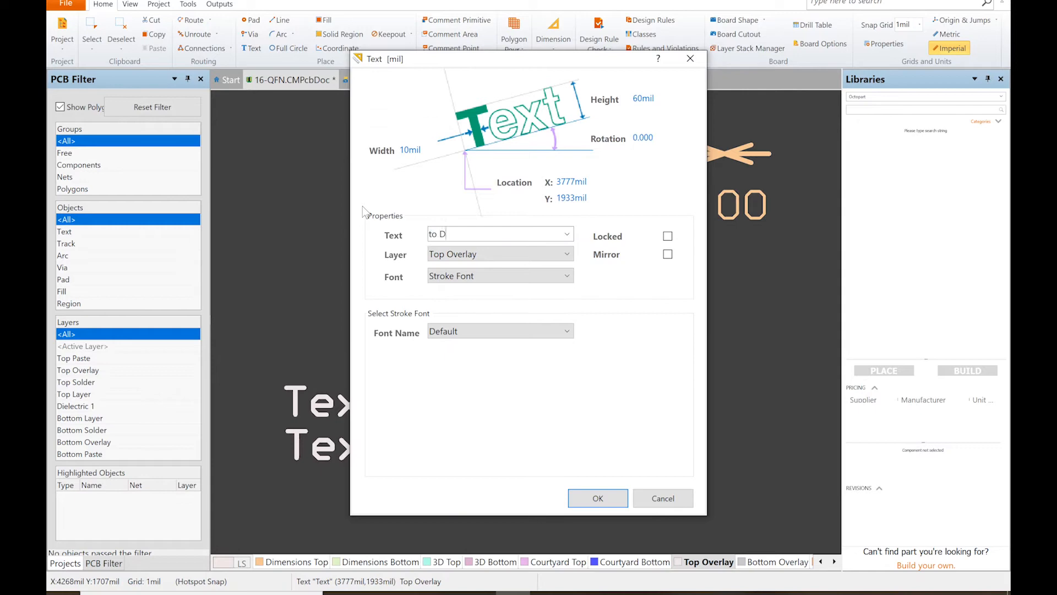
{"action": "type", "text": "IP"}
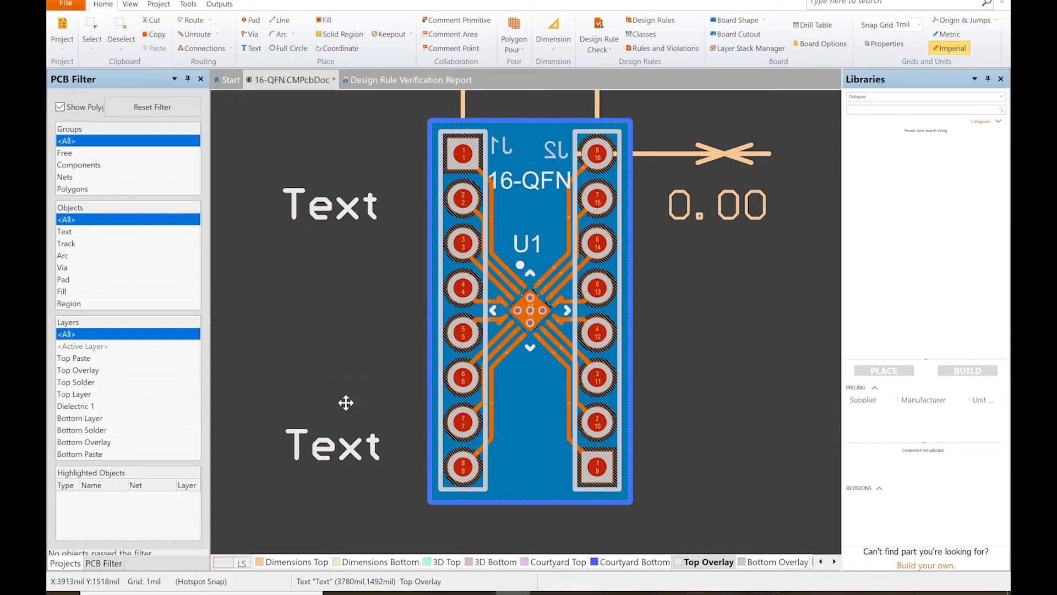
Step: Turn a placeholder into the name label 'Grosse' in TrueType font at 50mil height
{"action": "double_click", "coordinate": [329, 205]}
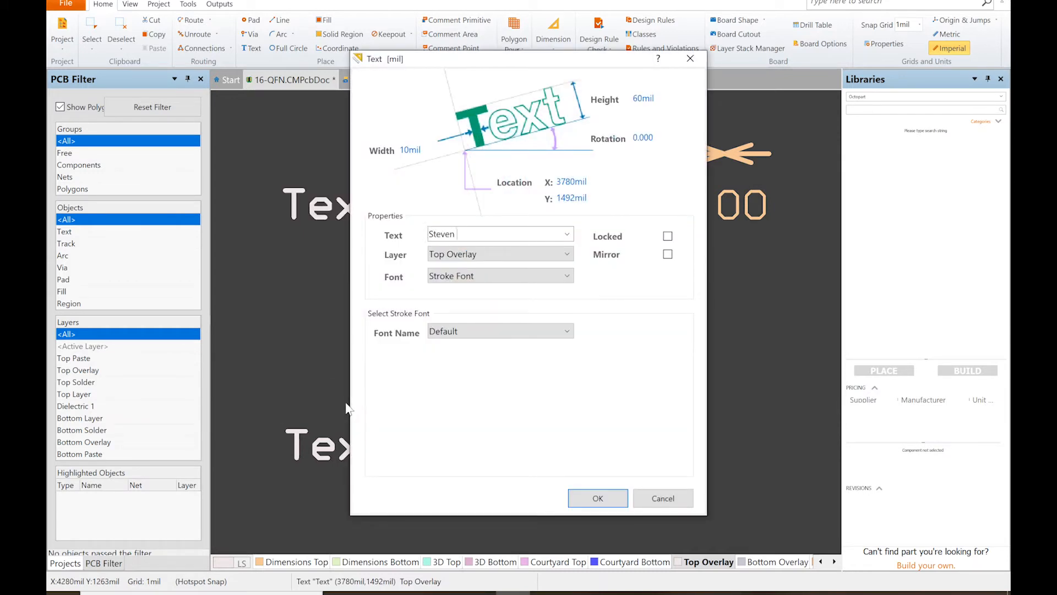
{"action": "type", "text": "Grosse"}
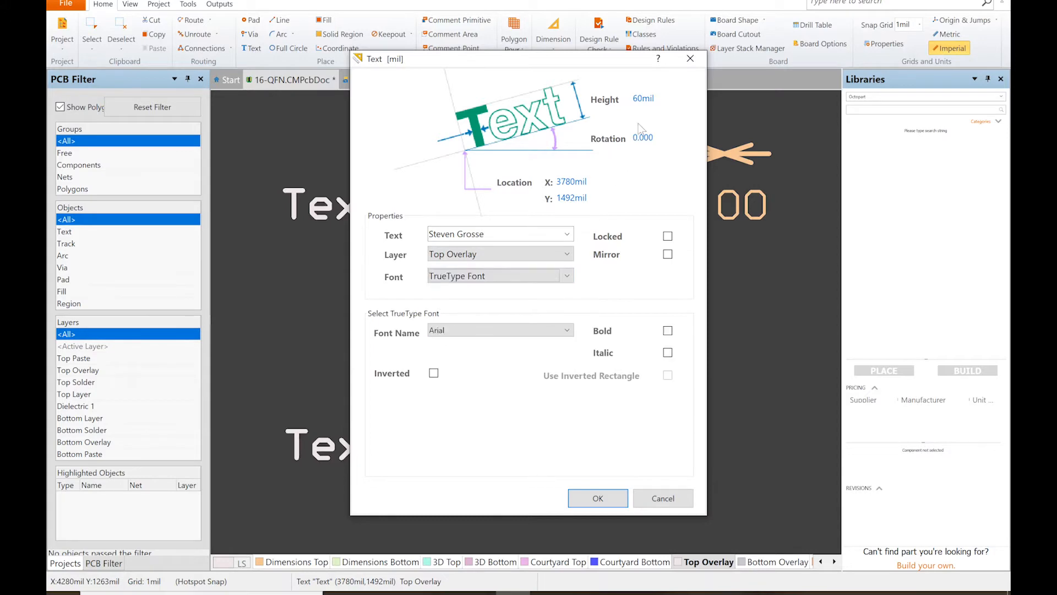
{"action": "type", "text": "50"}
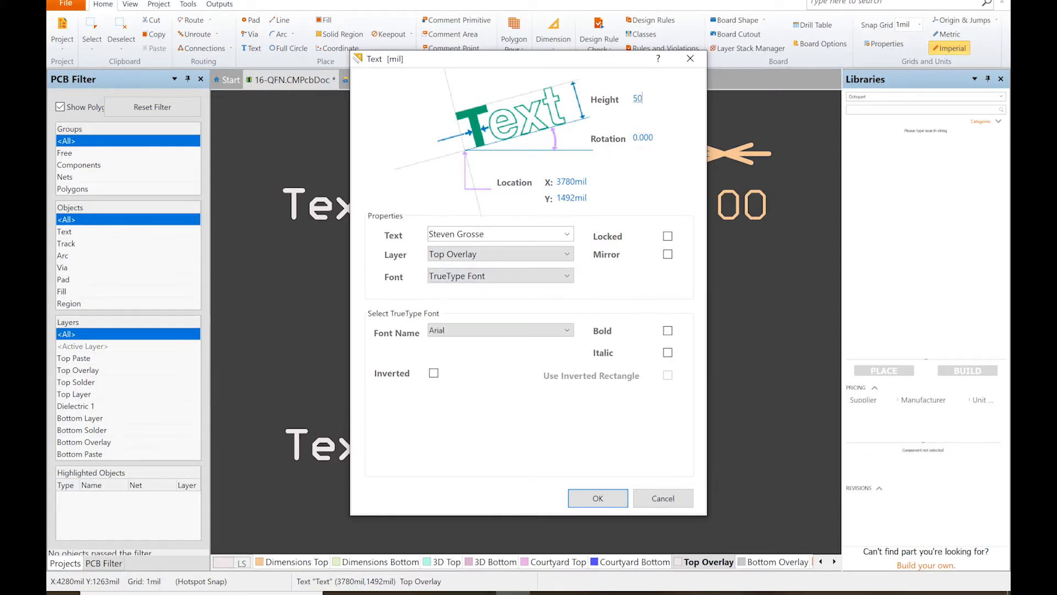
{"action": "left_click", "coordinate": [596, 498]}
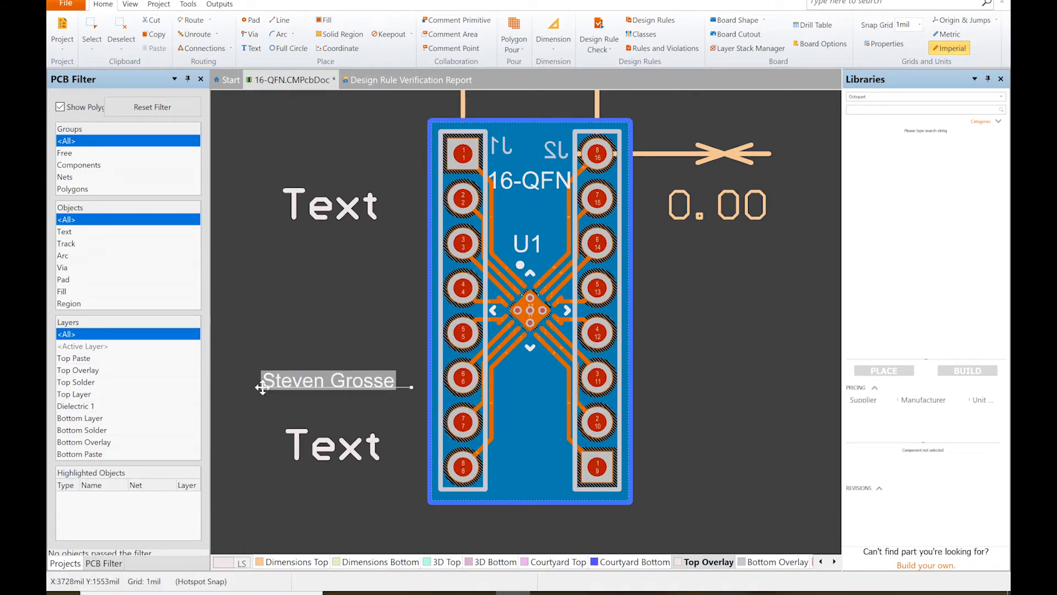
Step: Rotate the name label to run vertically along the board's lower right side
{"action": "double_click", "coordinate": [329, 380]}
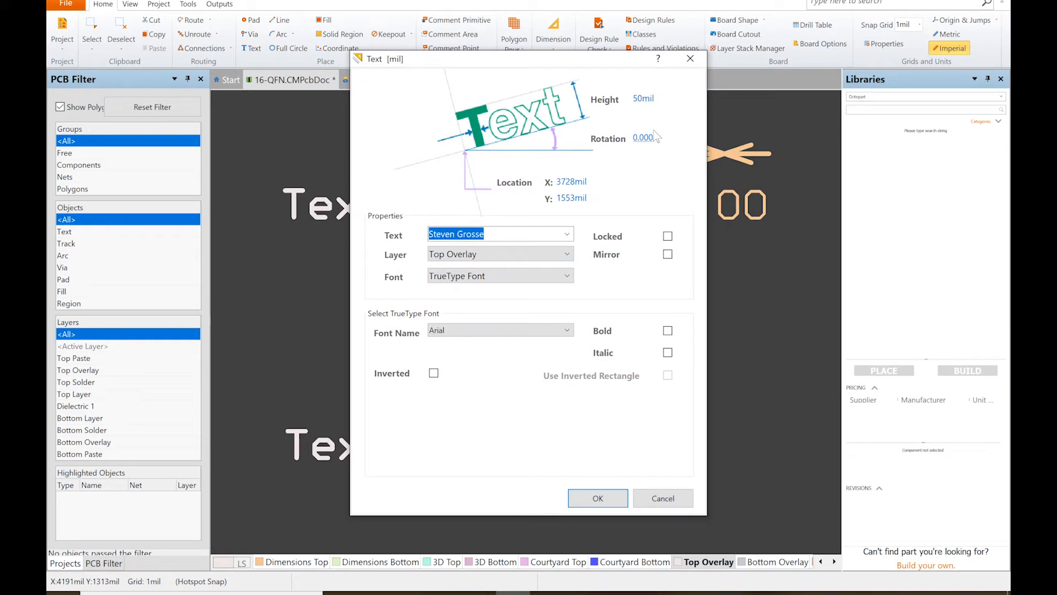
{"action": "left_click", "coordinate": [642, 139]}
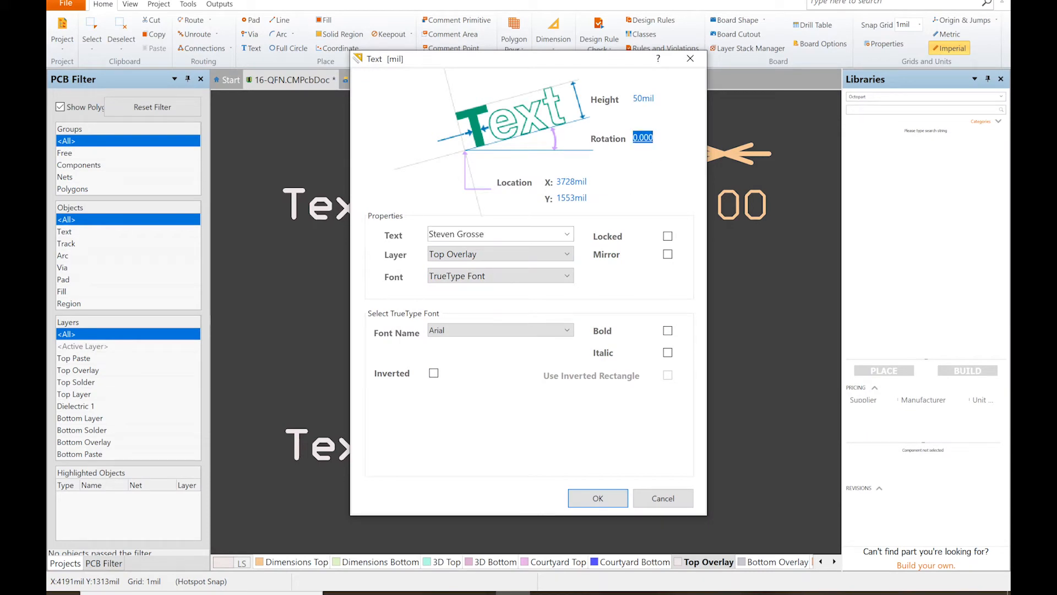
{"action": "left_click", "coordinate": [596, 498]}
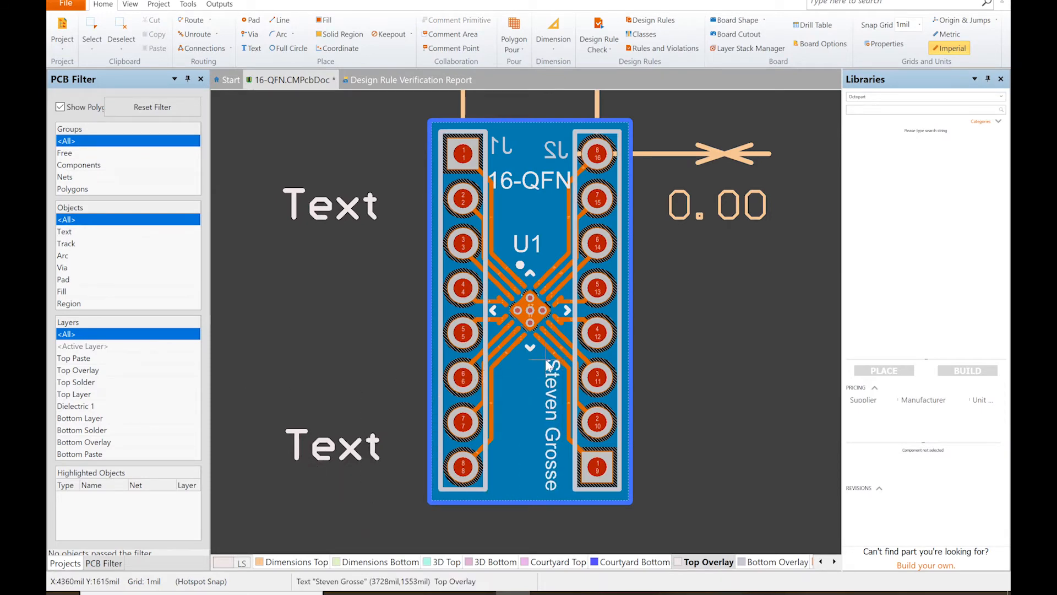
{"action": "double_click", "coordinate": [329, 203]}
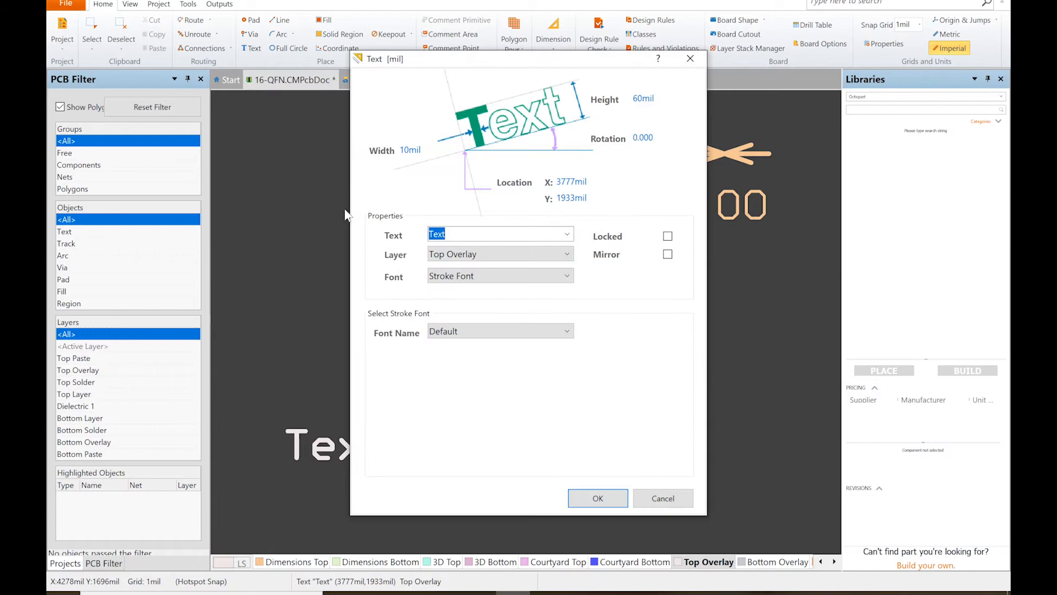
Step: Add 'V1' to the 16-QFN label
{"action": "type", "text": "V1"}
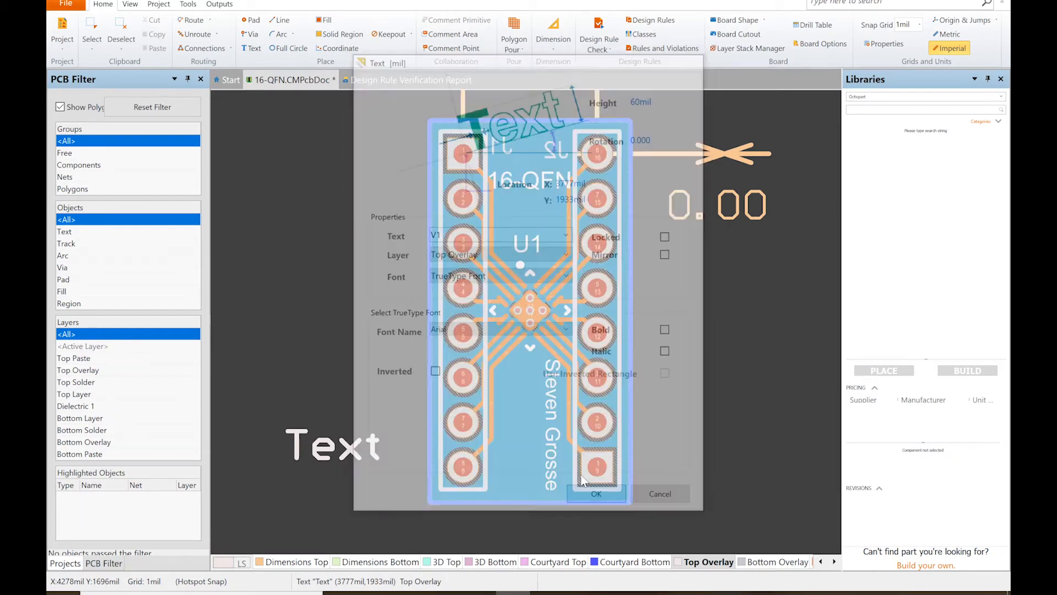
{"action": "left_click", "coordinate": [595, 493]}
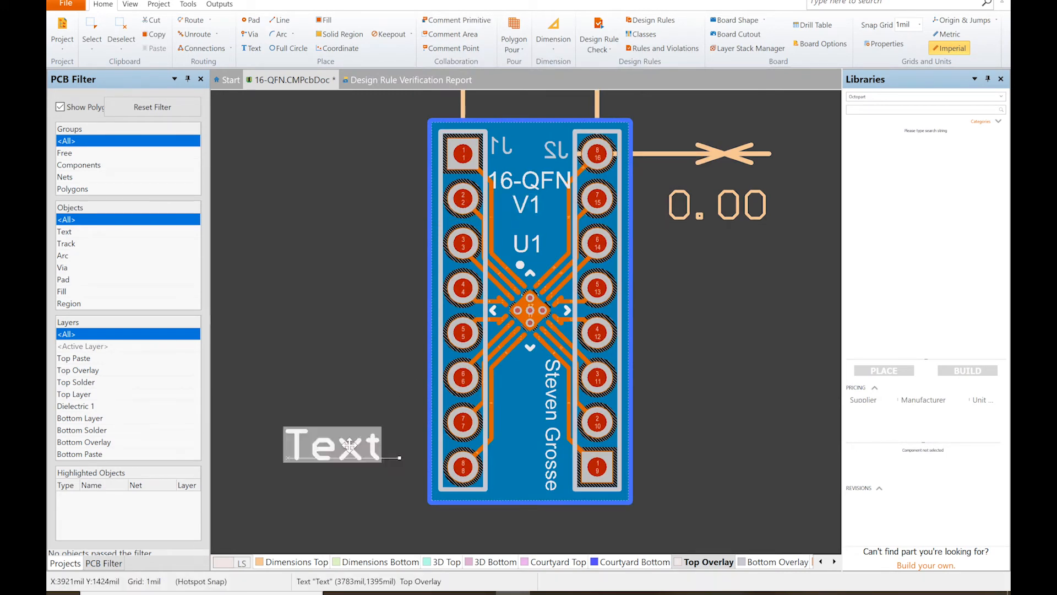
Step: Change the bottom placeholder to read '9-29-2020' in a TrueType font
{"action": "double_click", "coordinate": [331, 444]}
{"action": "type", "text": "9-"}
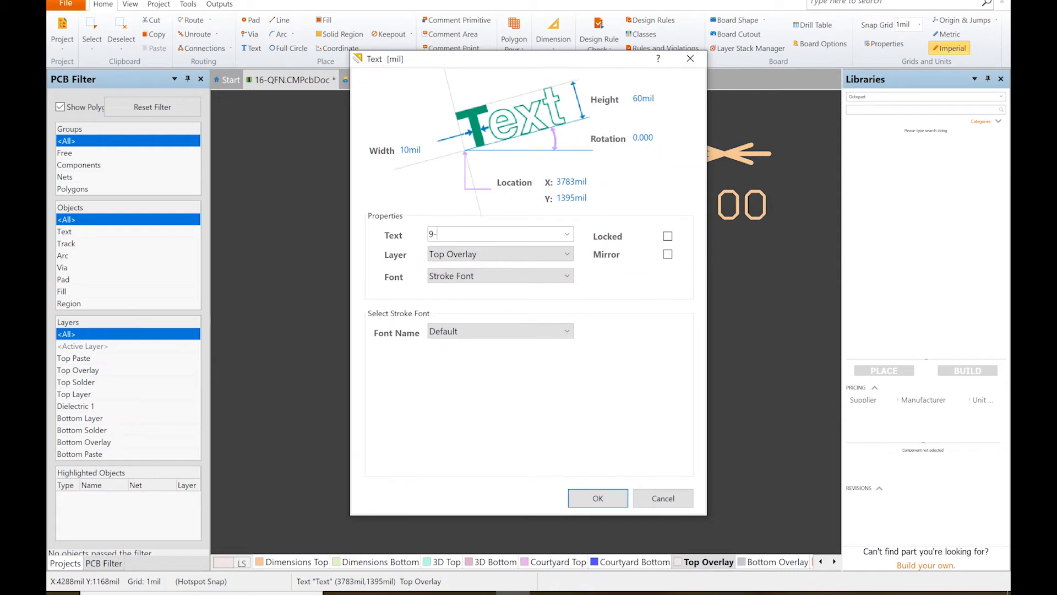
{"action": "type", "text": "29"}
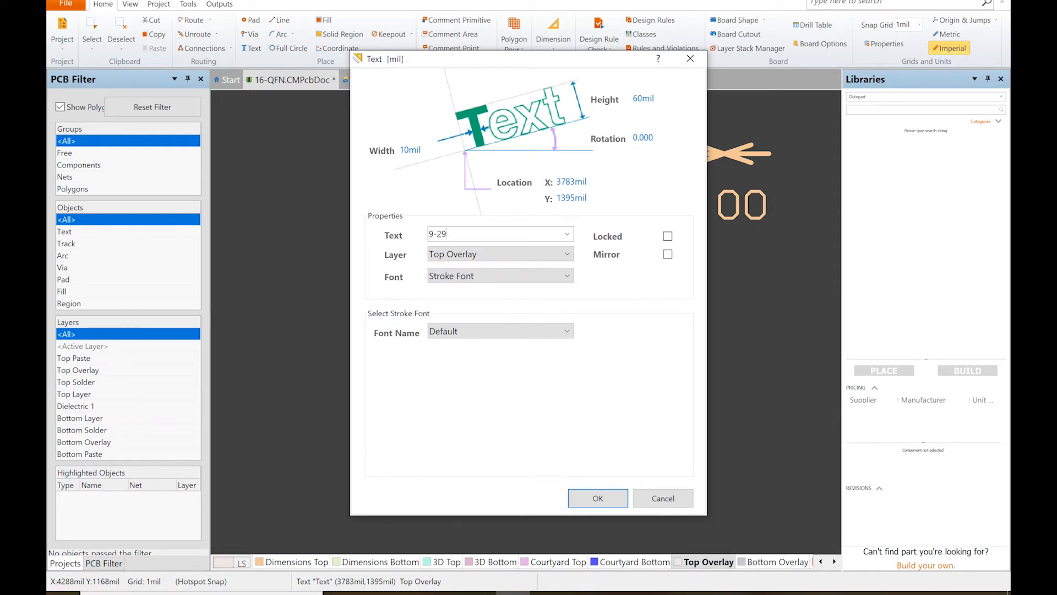
{"action": "type", "text": "-2020"}
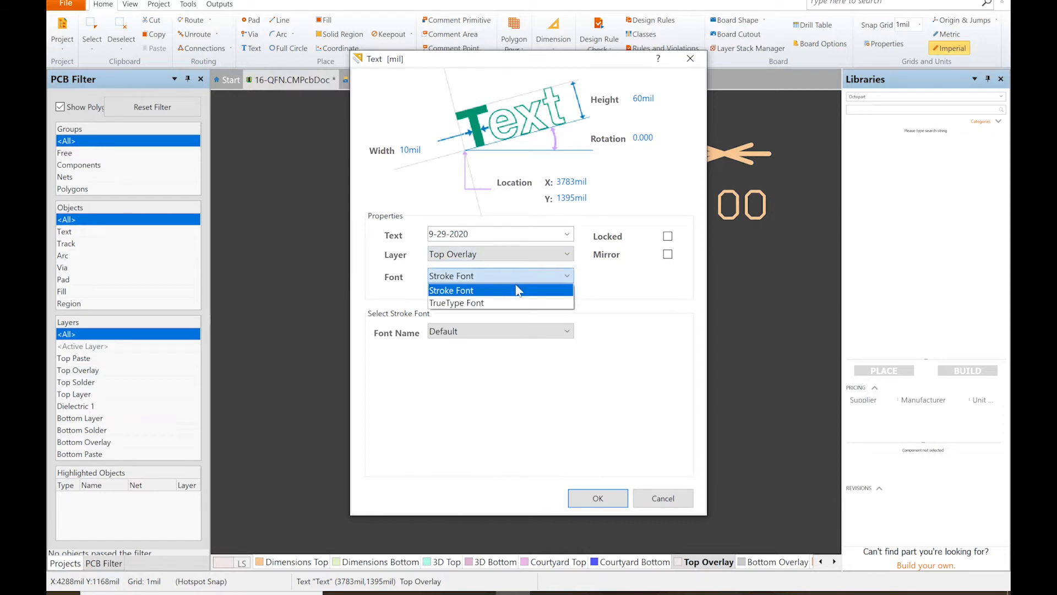
{"action": "left_click", "coordinate": [456, 301]}
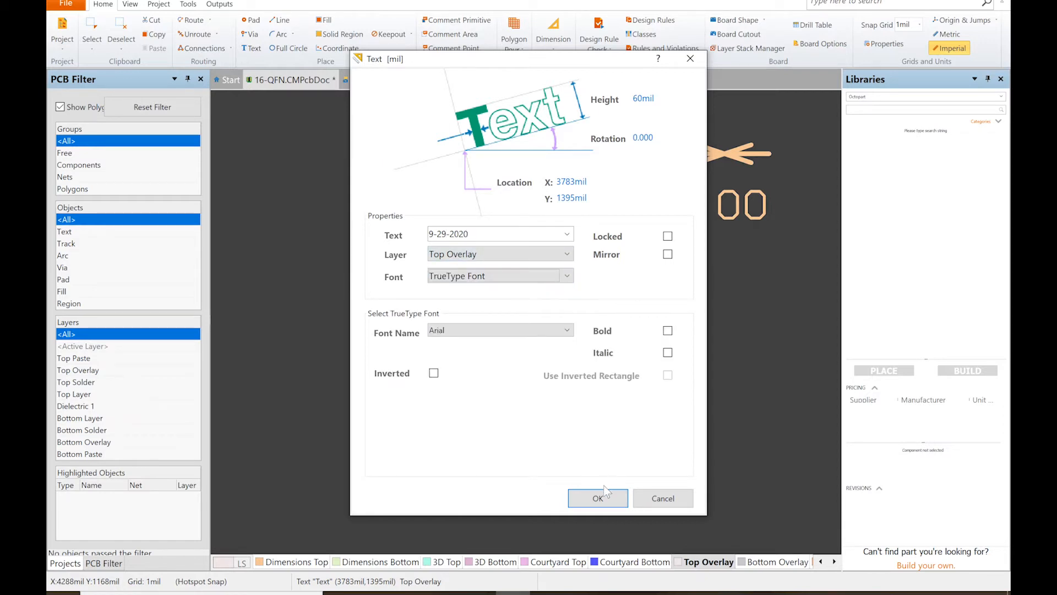
{"action": "left_click", "coordinate": [597, 498]}
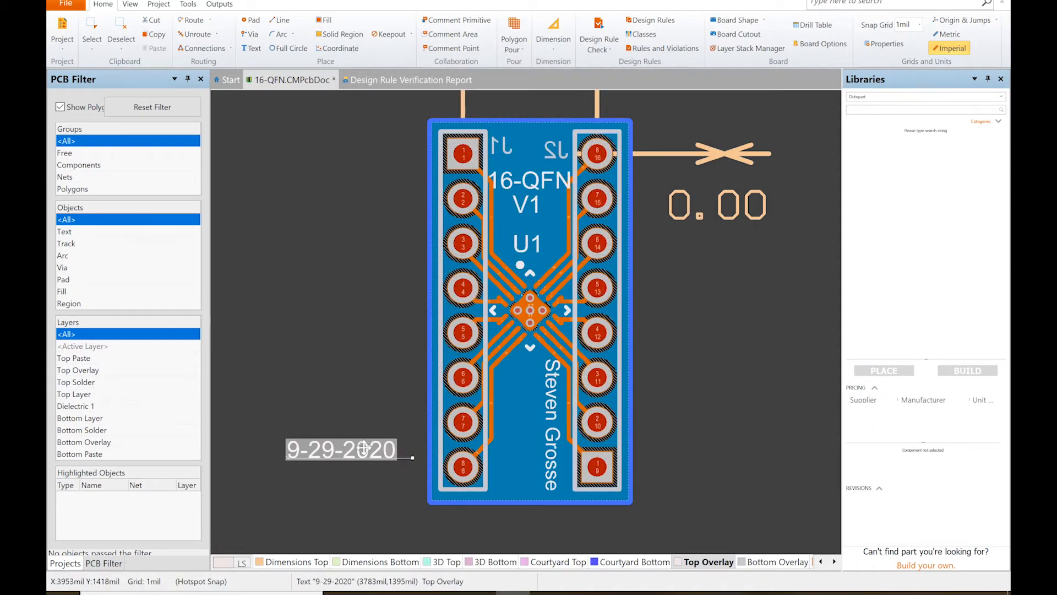
Step: Make the 9-29-2020 date label inverted
{"action": "double_click", "coordinate": [340, 450]}
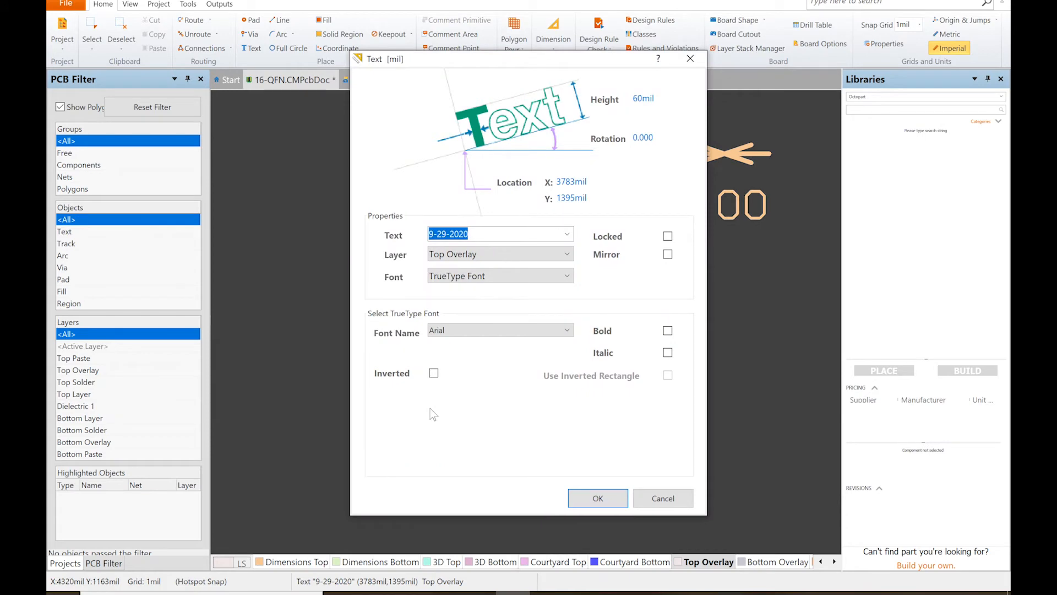
{"action": "left_click", "coordinate": [434, 373]}
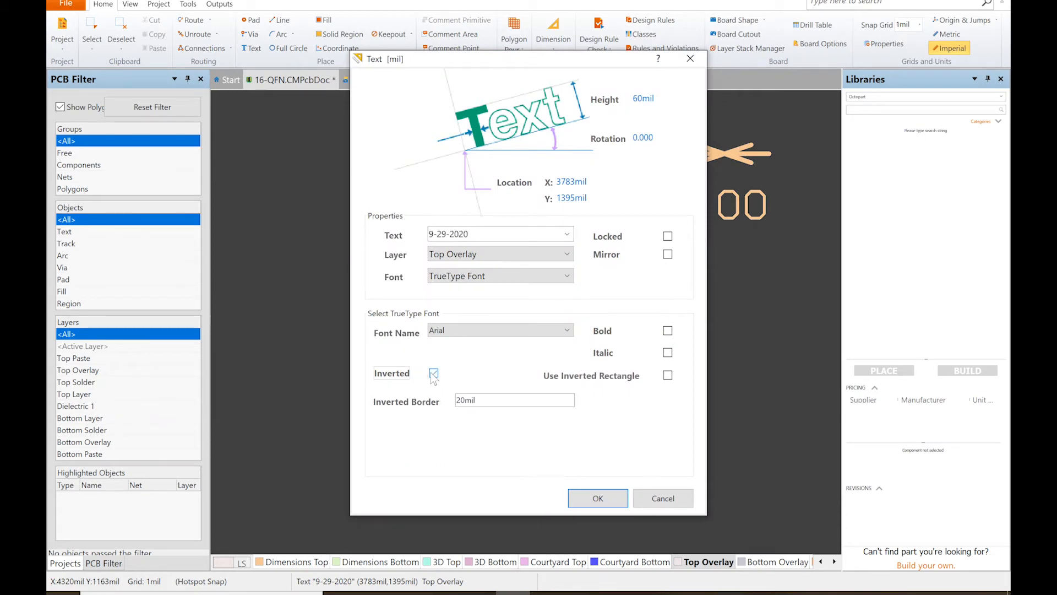
{"action": "left_click", "coordinate": [597, 498]}
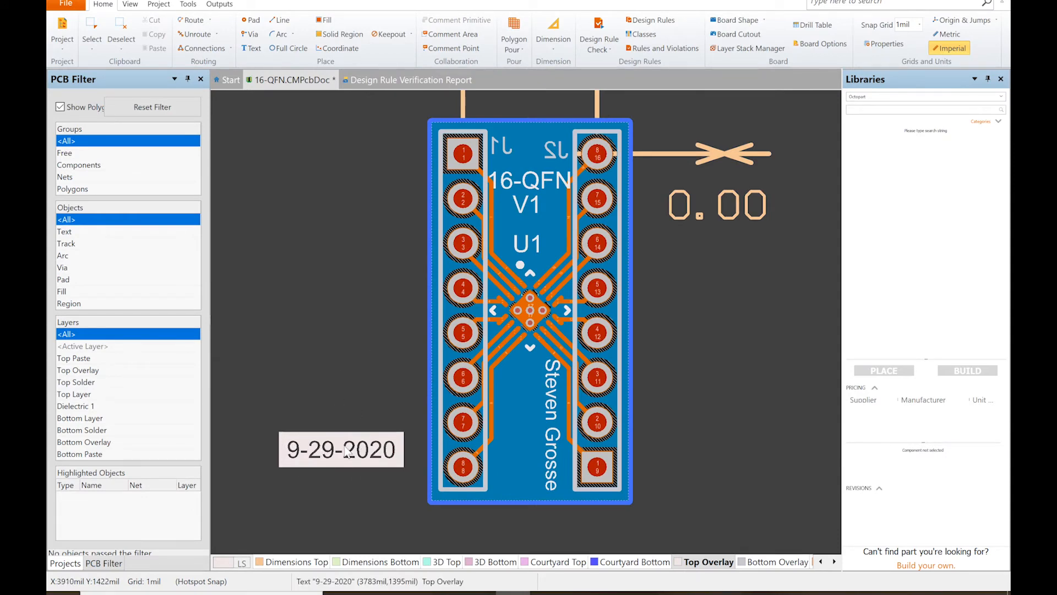
Step: Rotate the date label 270 degrees to stand vertical and move it toward the board
{"action": "double_click", "coordinate": [340, 449]}
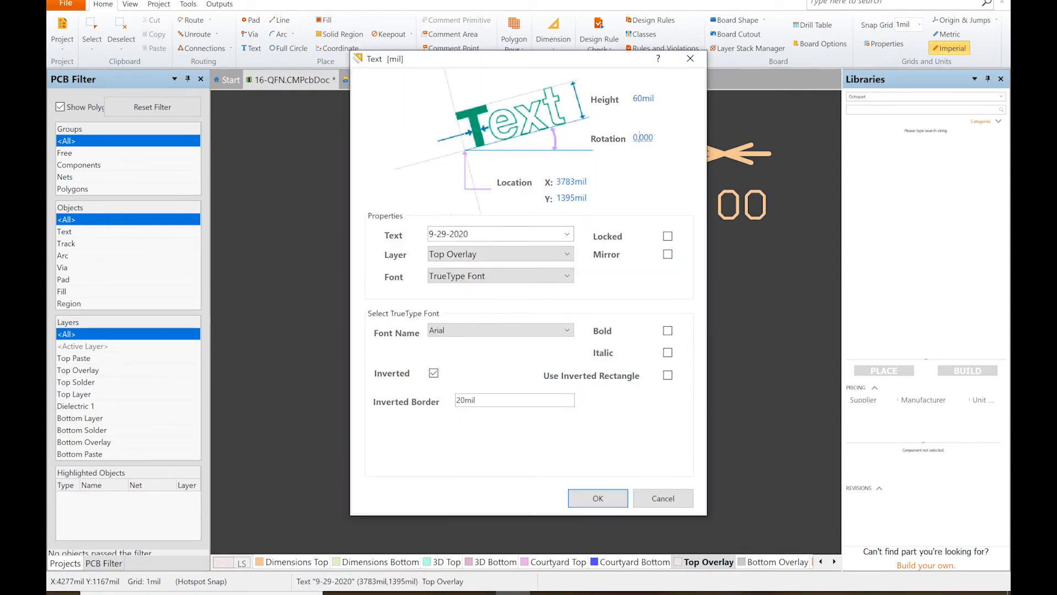
{"action": "type", "text": "270"}
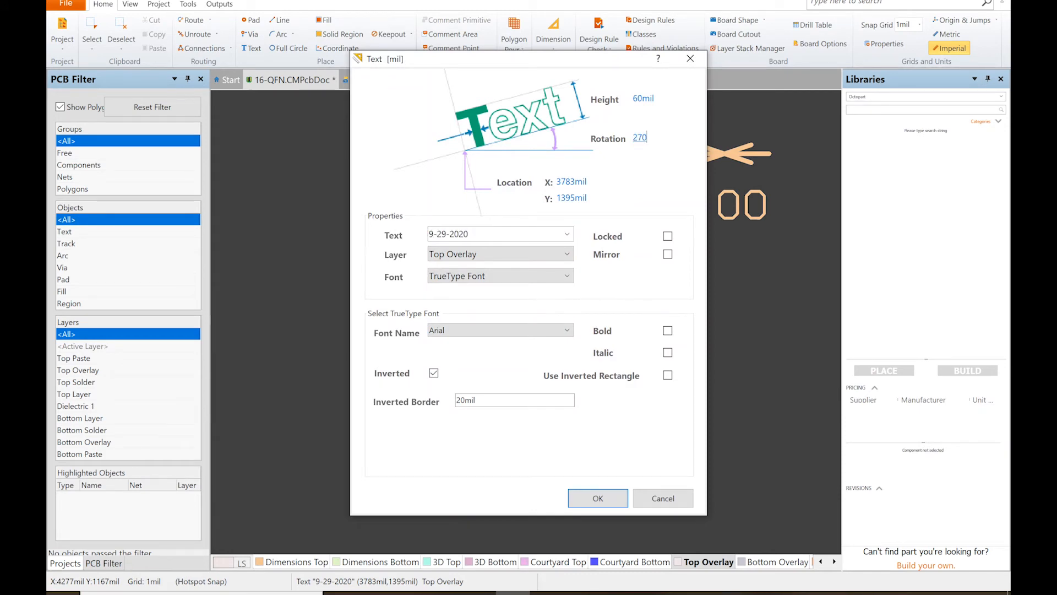
{"action": "left_click", "coordinate": [597, 497]}
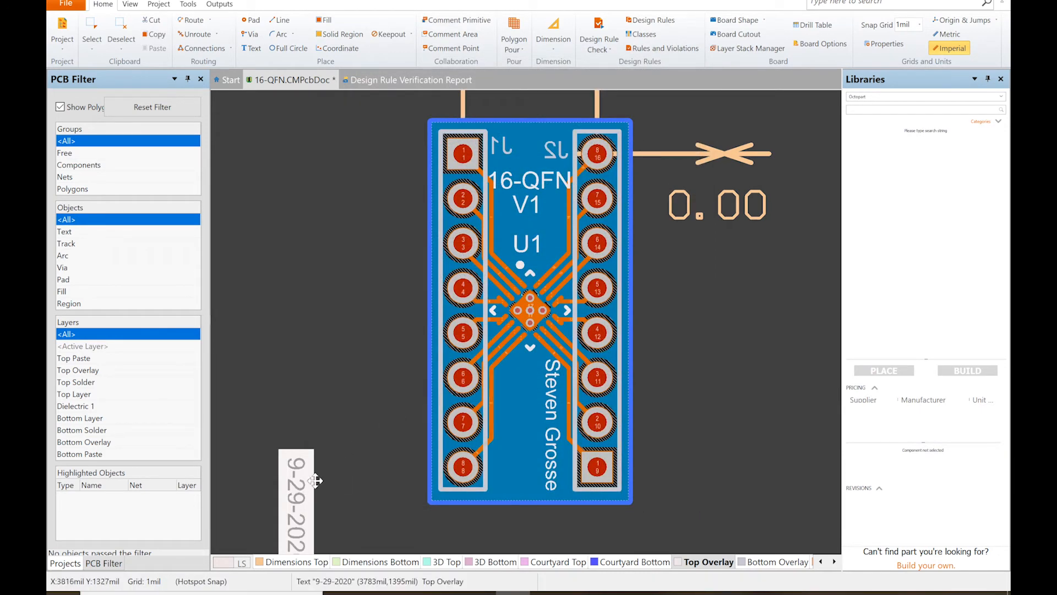
{"action": "left_click_drag", "start_coordinate": [312, 481], "coordinate": [510, 425]}
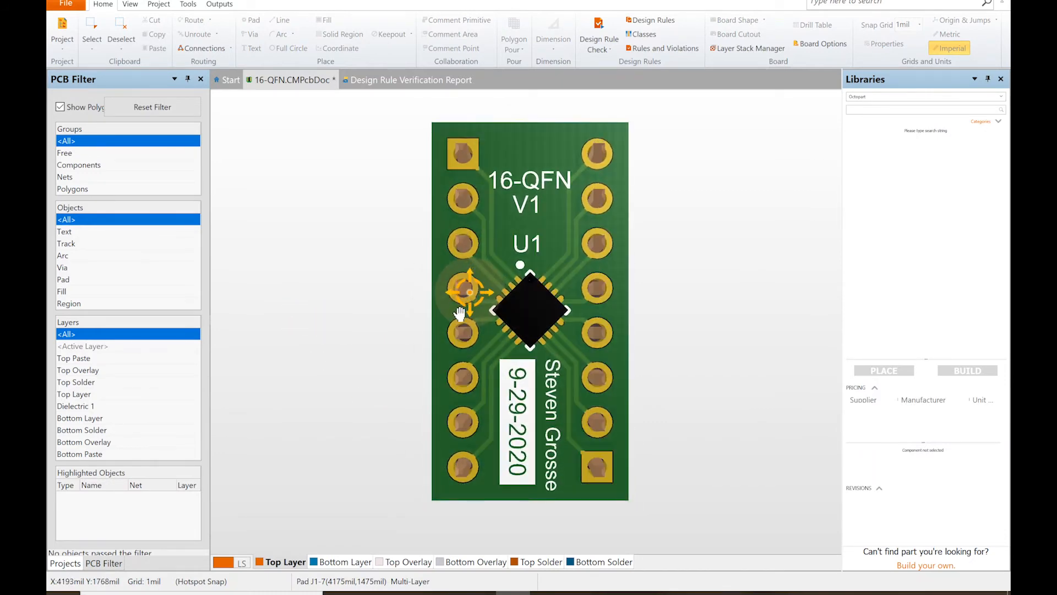
{"action": "mouse_move", "coordinate": [495, 302]}
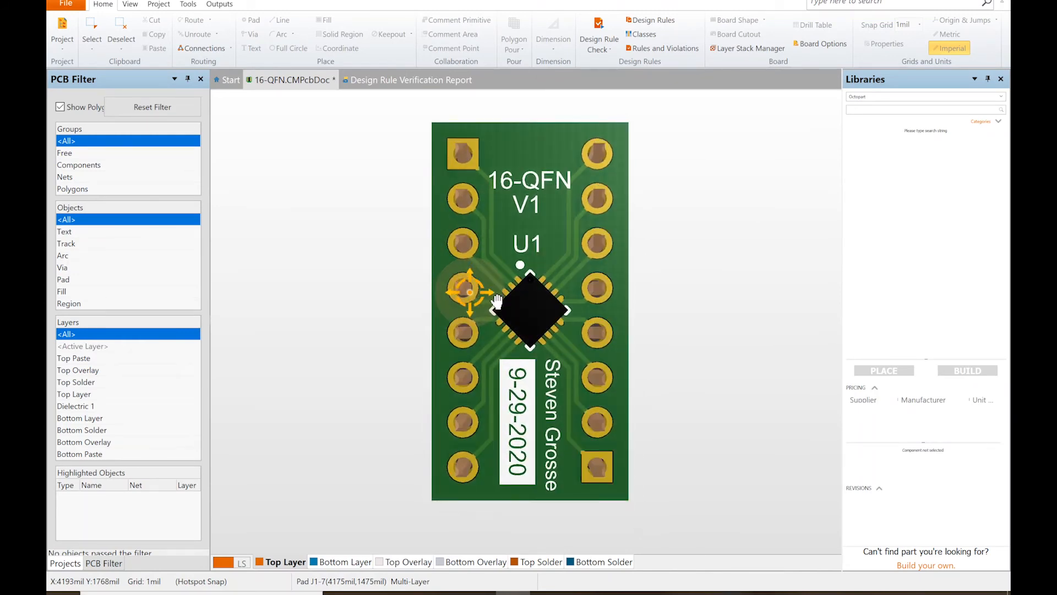
{"action": "mouse_move", "coordinate": [552, 197]}
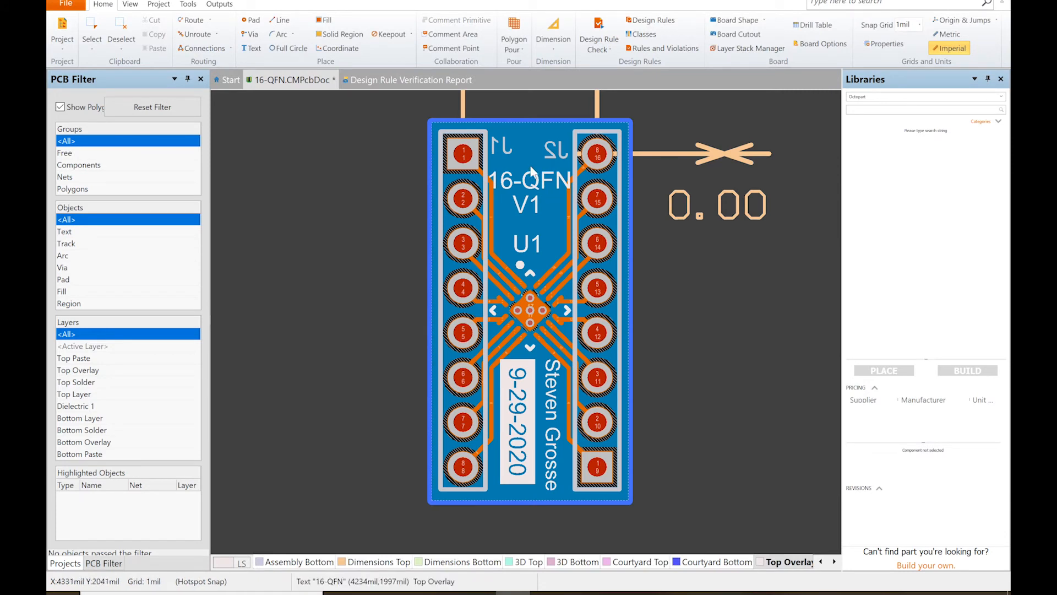
{"action": "mouse_move", "coordinate": [492, 154]}
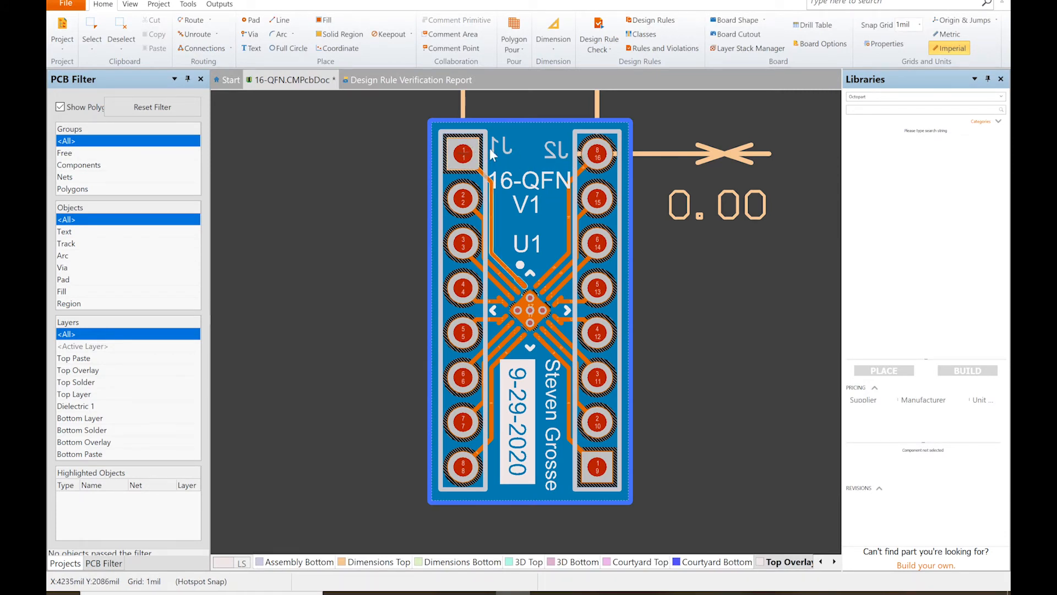
Step: Select the 16-QFN V1 label to move it higher toward the top pins
{"action": "left_click", "coordinate": [502, 152]}
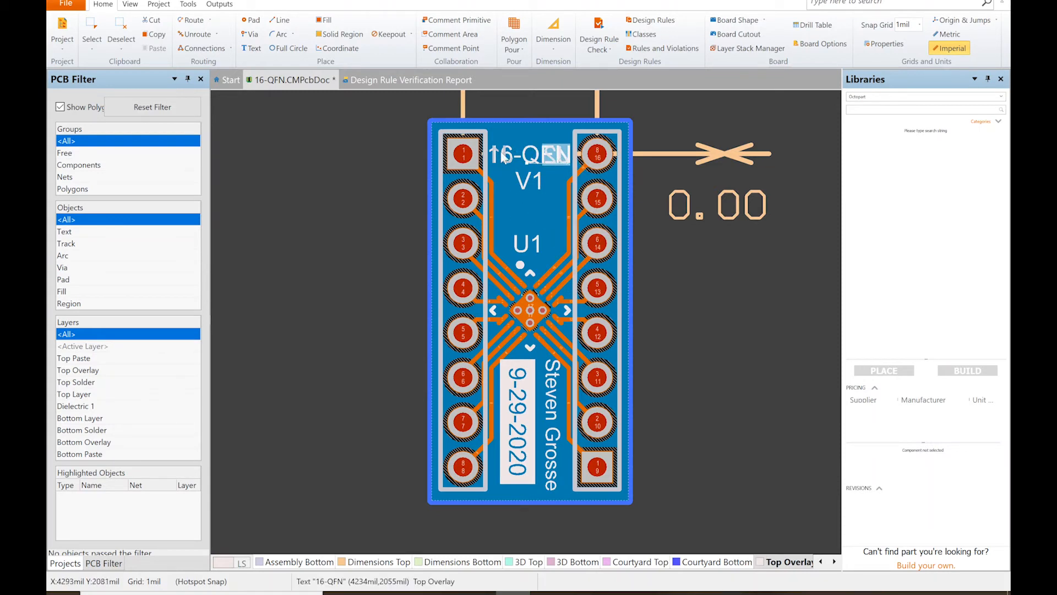
{"action": "mouse_move", "coordinate": [543, 236]}
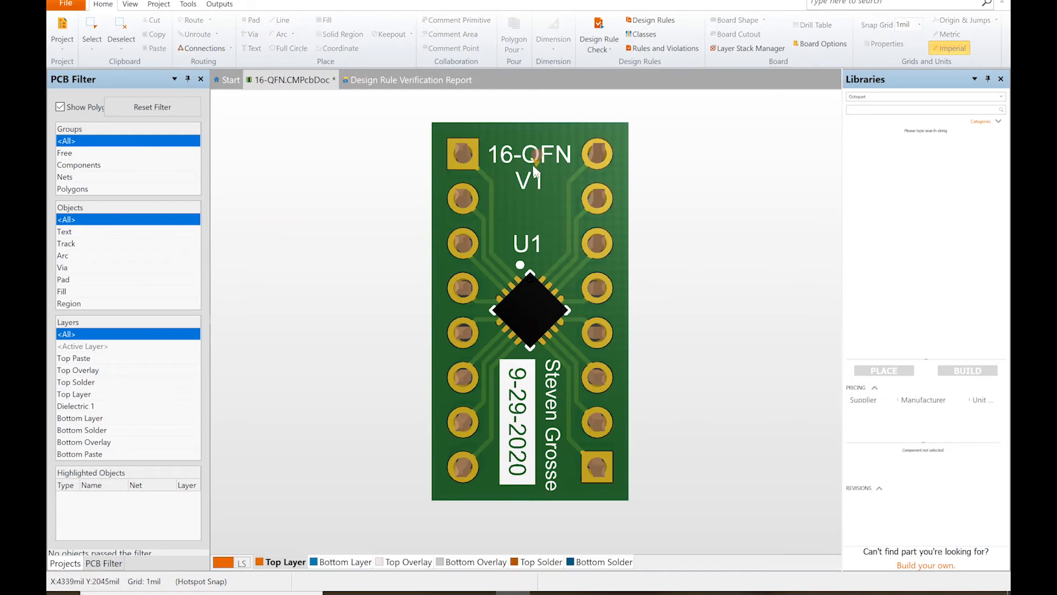
{"action": "mouse_move", "coordinate": [560, 314]}
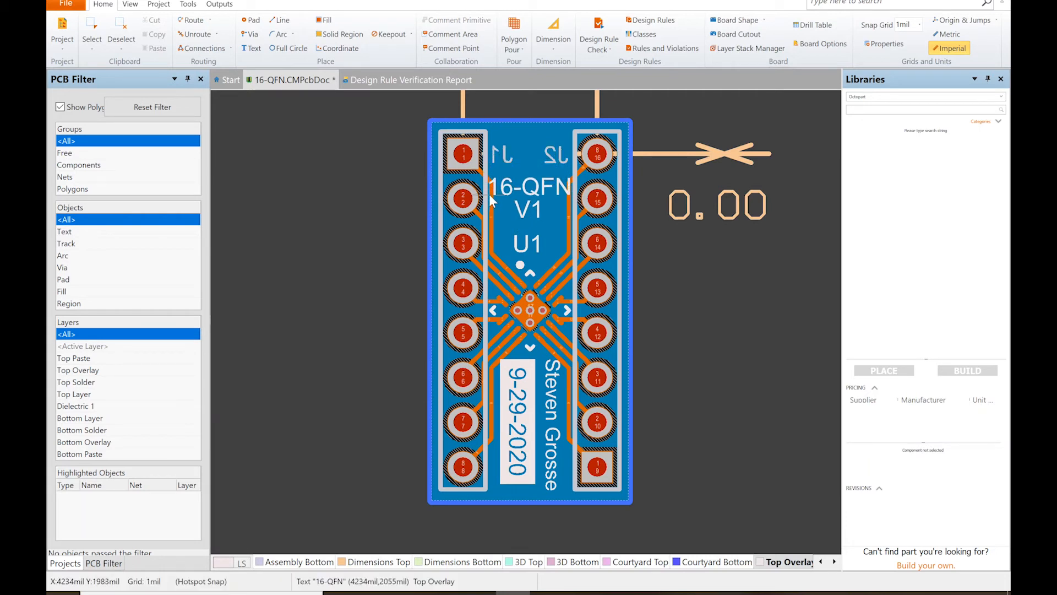
Step: Place new Text labels beside the board and change one to read '1' as the pin 1 marker
{"action": "left_click", "coordinate": [461, 154]}
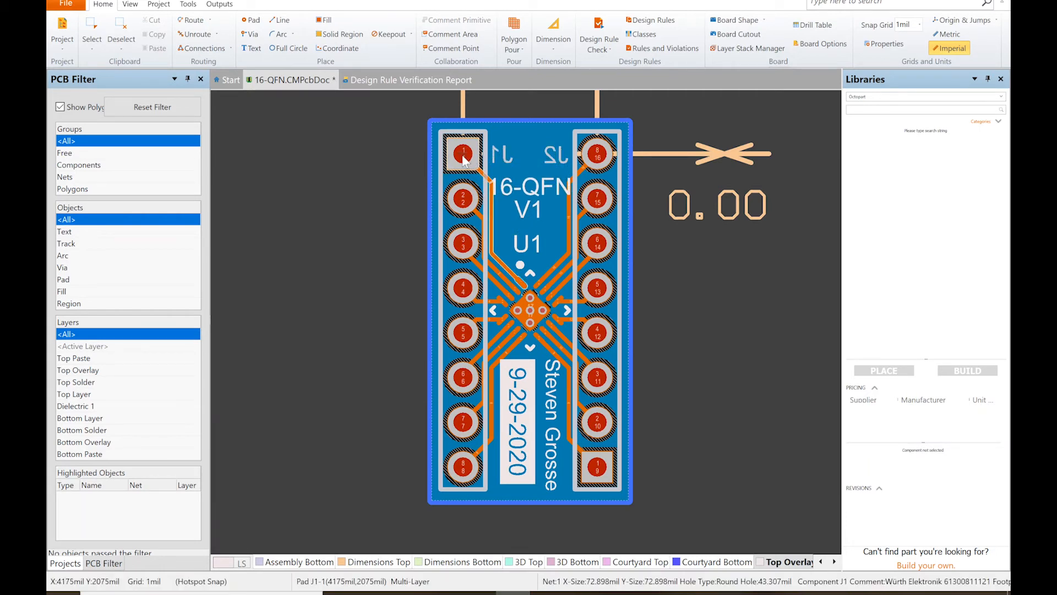
{"action": "mouse_move", "coordinate": [461, 155]}
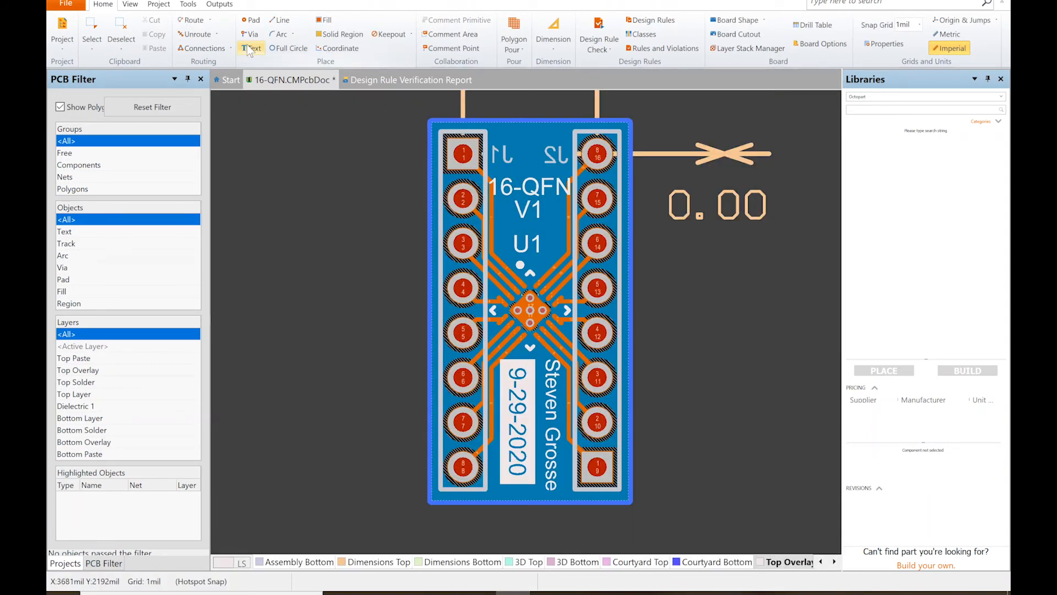
{"action": "left_click", "coordinate": [251, 47]}
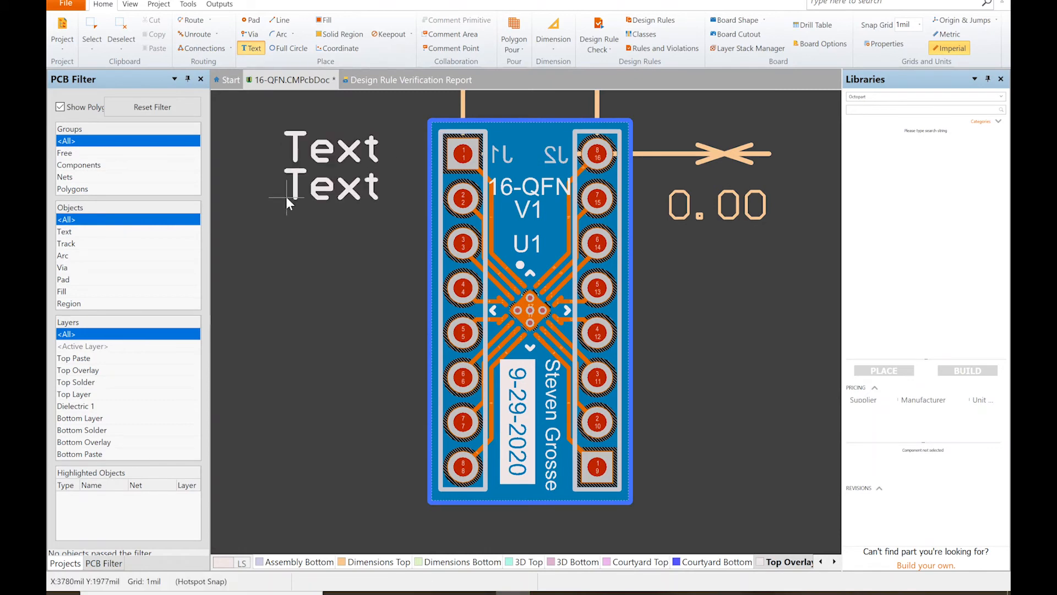
{"action": "left_click", "coordinate": [330, 146]}
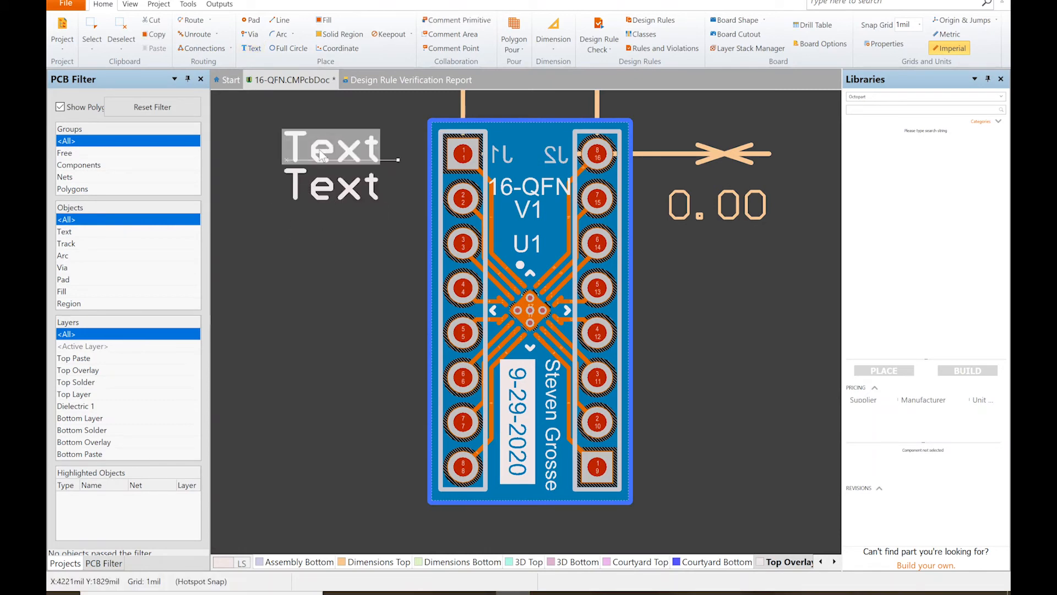
{"action": "double_click", "coordinate": [330, 147]}
{"action": "type", "text": "1"}
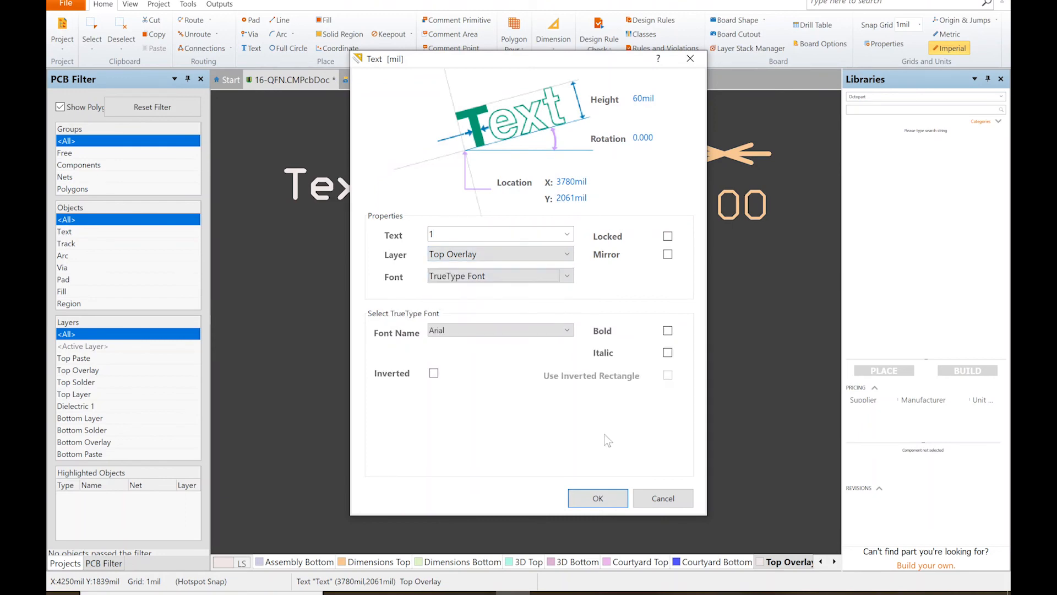
{"action": "left_click", "coordinate": [596, 498]}
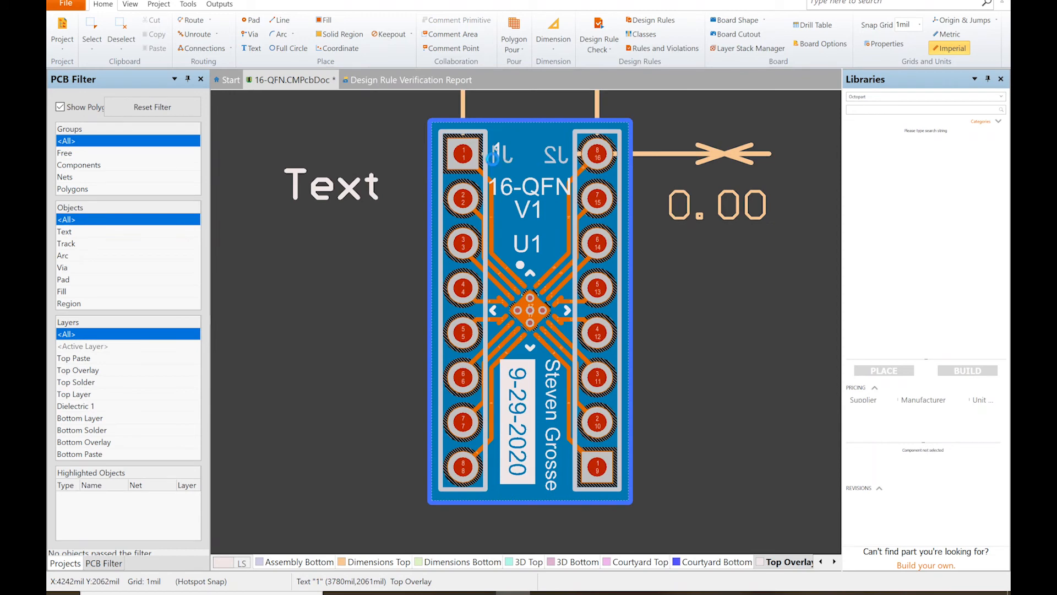
Step: Set the remaining label to '16' with its font, place it near pin 16, and set snap grid to 20mil
{"action": "double_click", "coordinate": [329, 184]}
{"action": "type", "text": "16"}
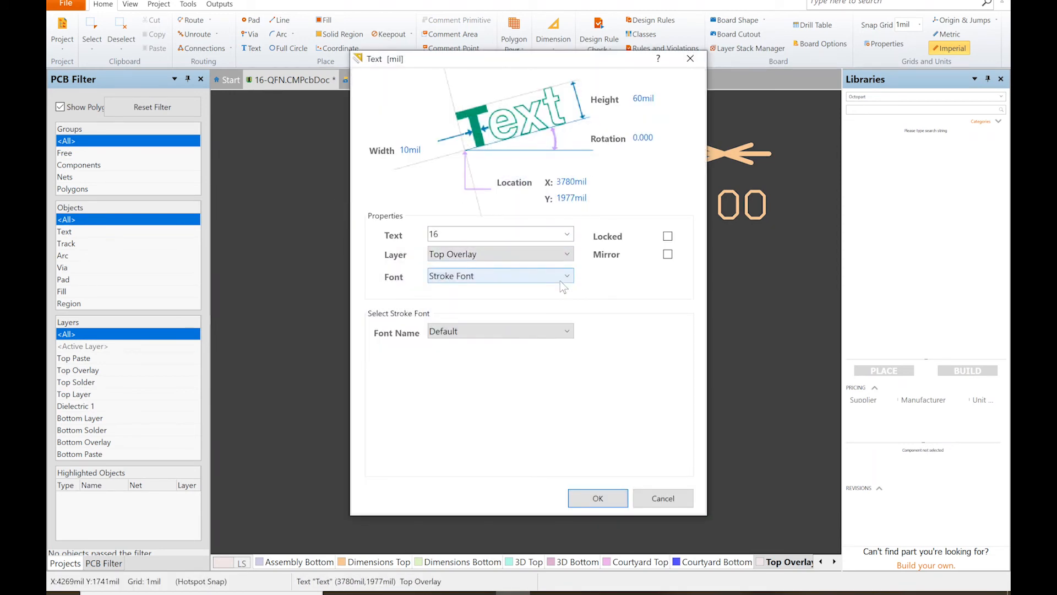
{"action": "left_click", "coordinate": [595, 498]}
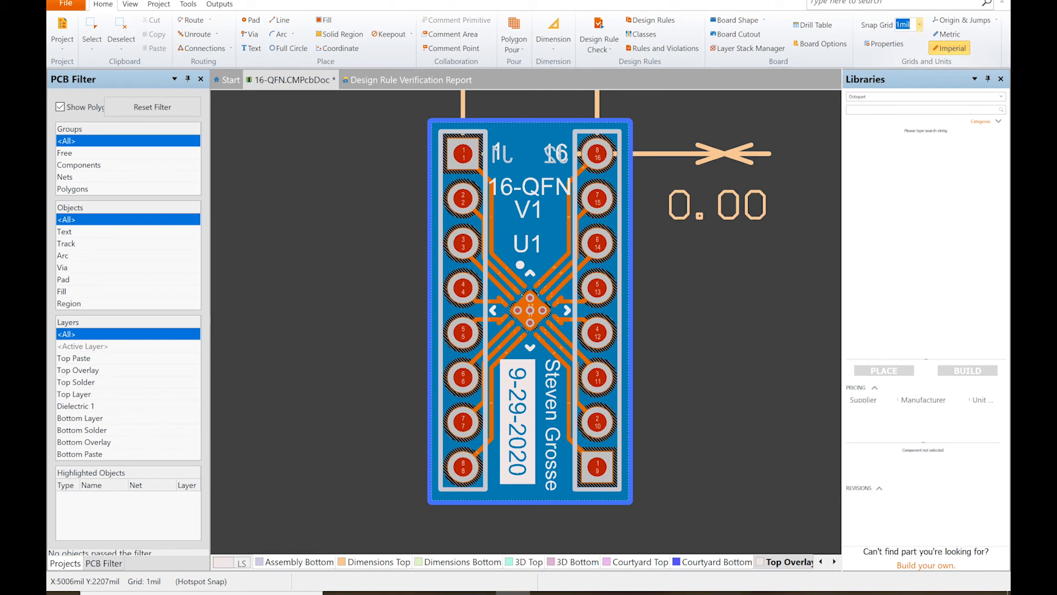
{"action": "left_click", "coordinate": [905, 25]}
{"action": "type", "text": "20"}
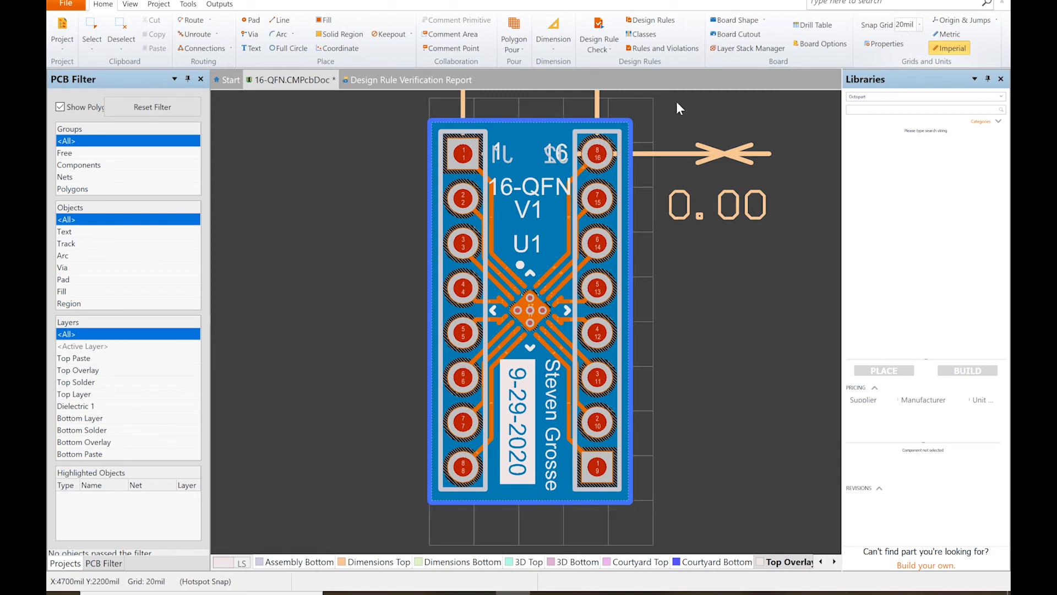